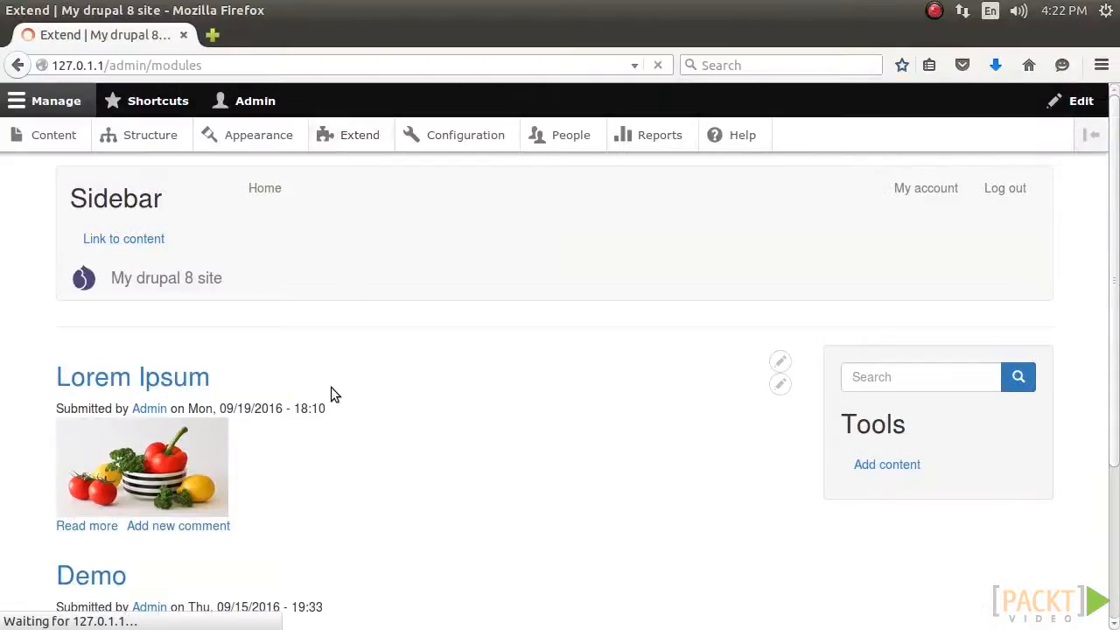
Step: Search for 'view', show the Views module details, then return to the front page
{"action": "type", "text": "v"}
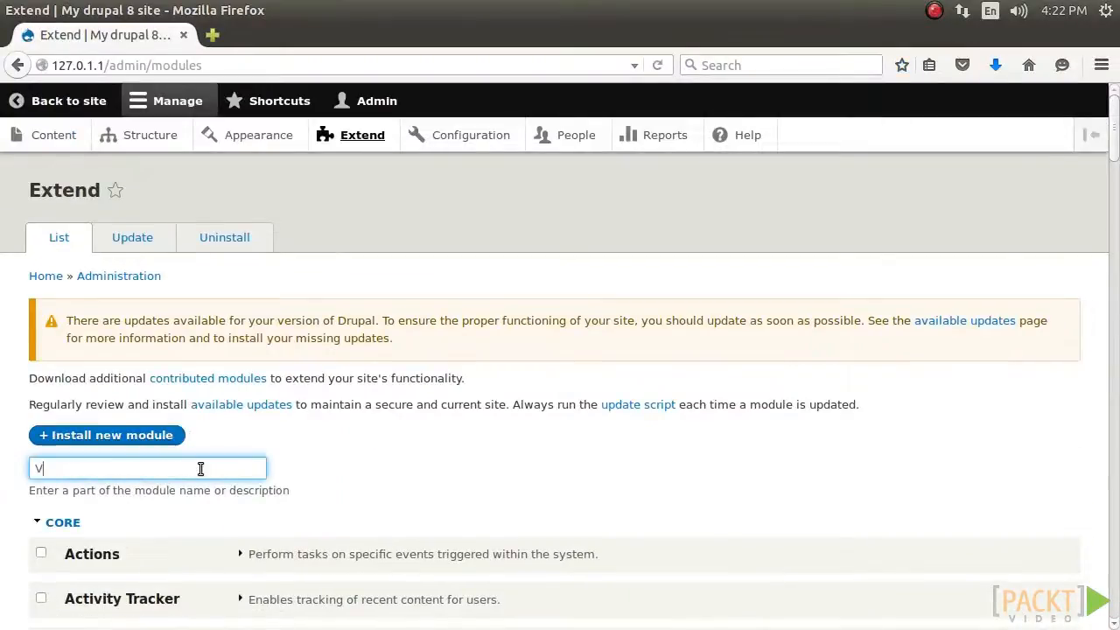
{"action": "type", "text": "iew"}
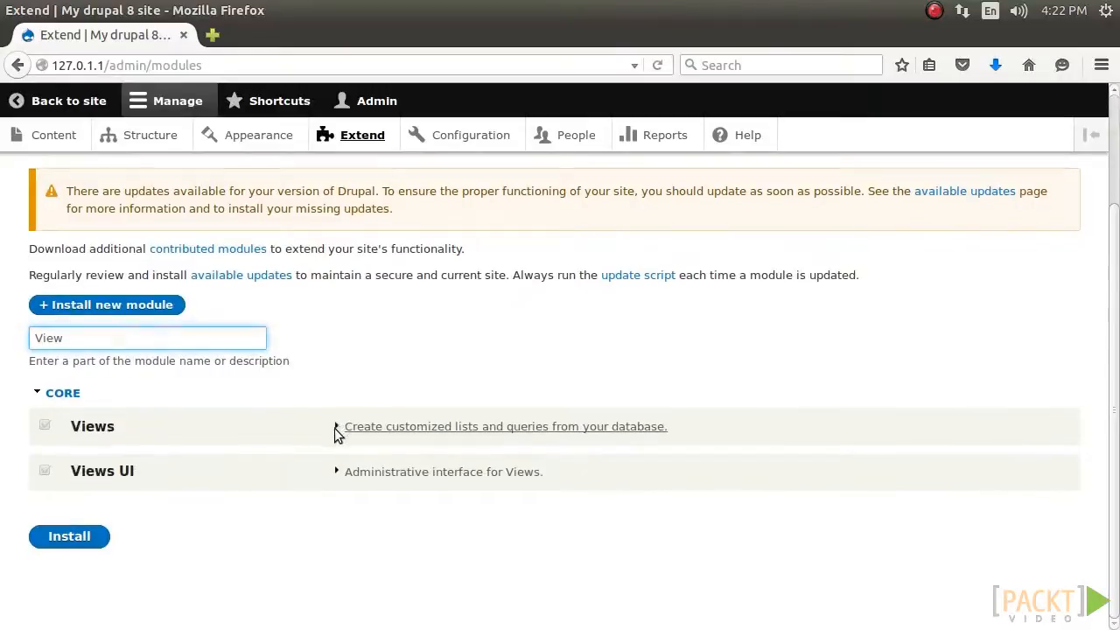
{"action": "left_click", "coordinate": [336, 426]}
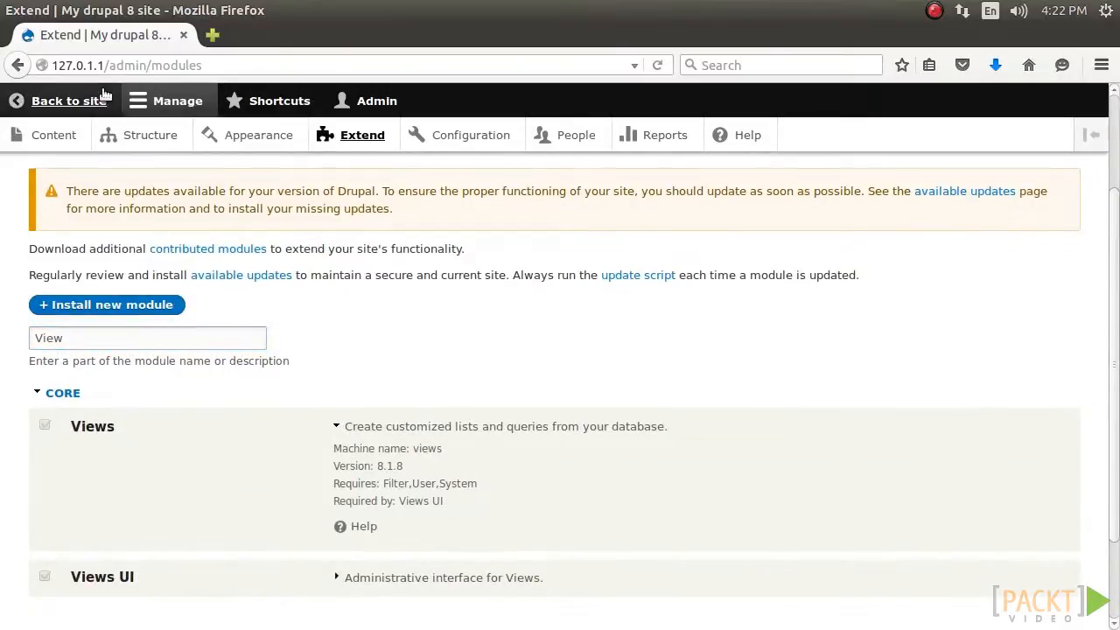
{"action": "left_click", "coordinate": [69, 100]}
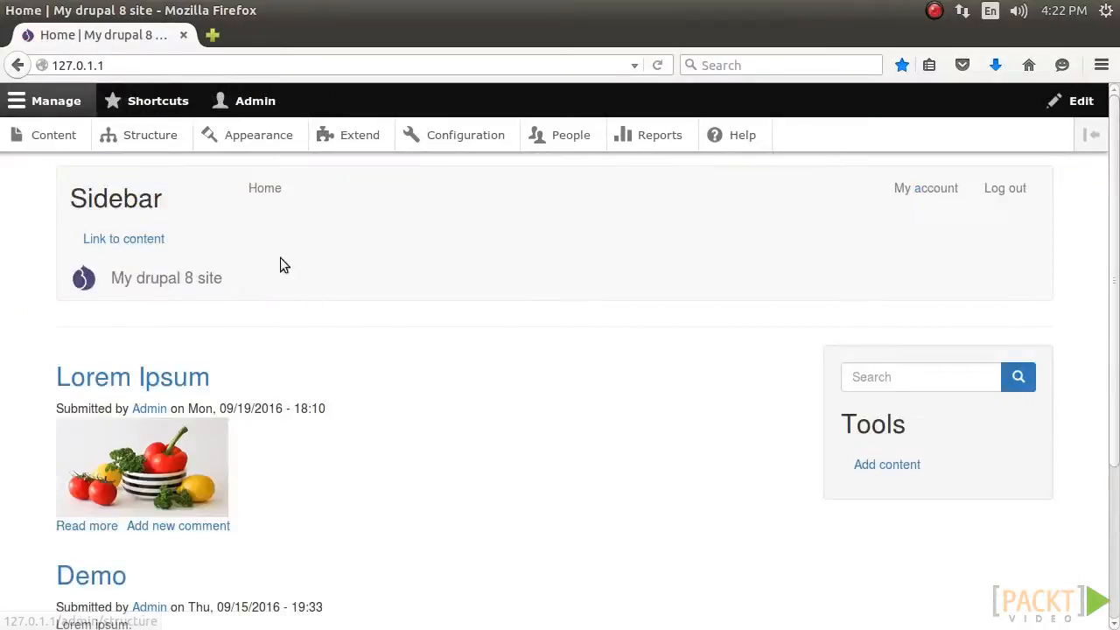
{"action": "mouse_move", "coordinate": [366, 308]}
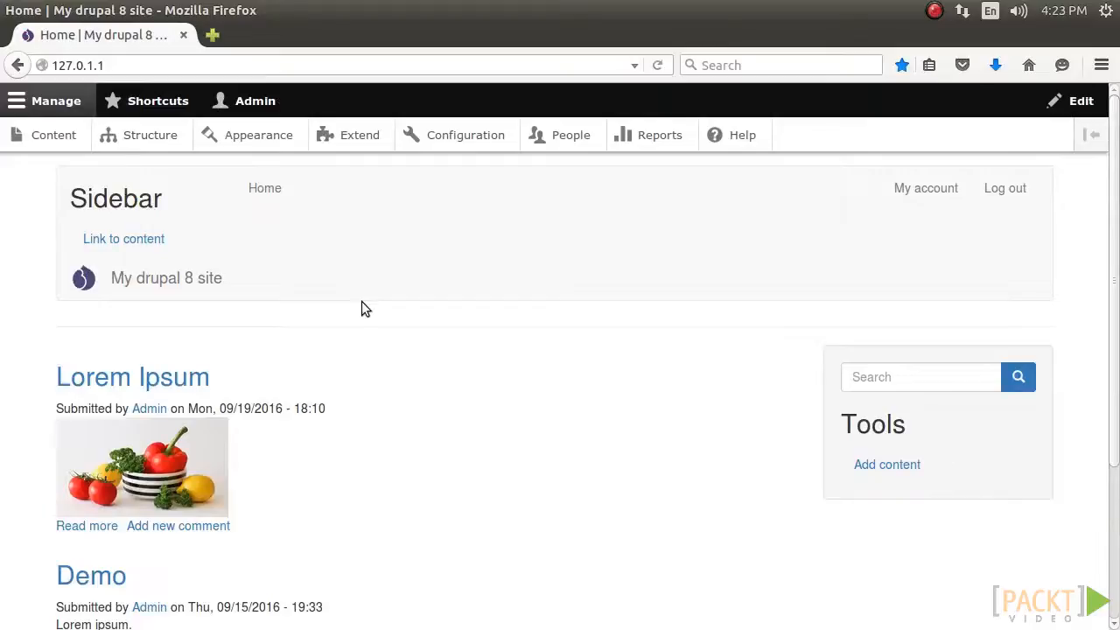
Step: Search for 'View' again and go back to the site front page
{"action": "type", "text": "View"}
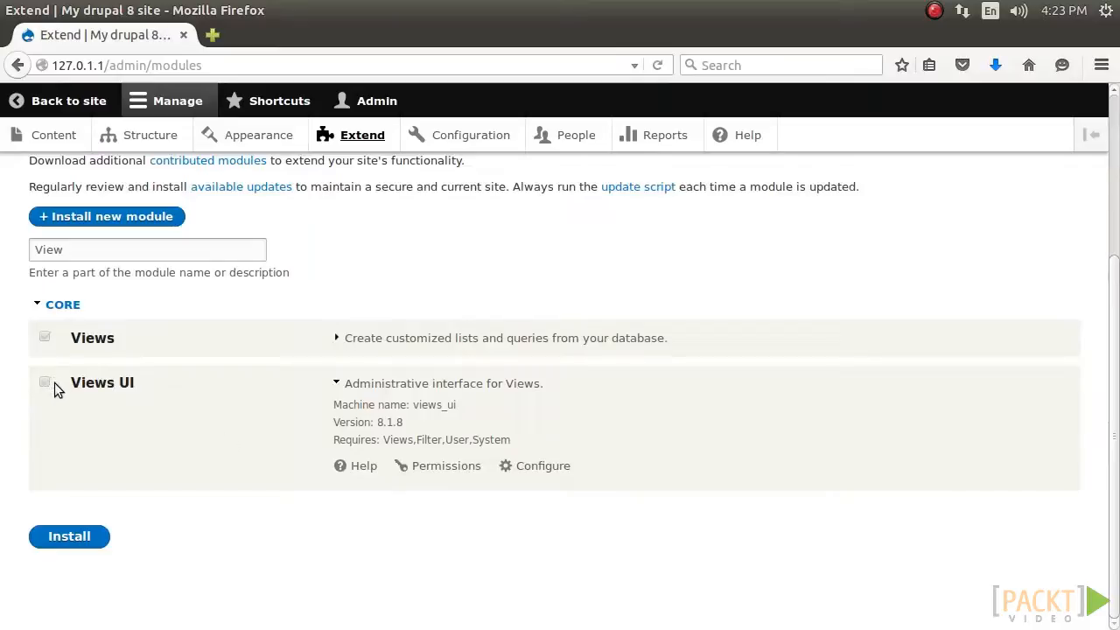
{"action": "mouse_move", "coordinate": [158, 401]}
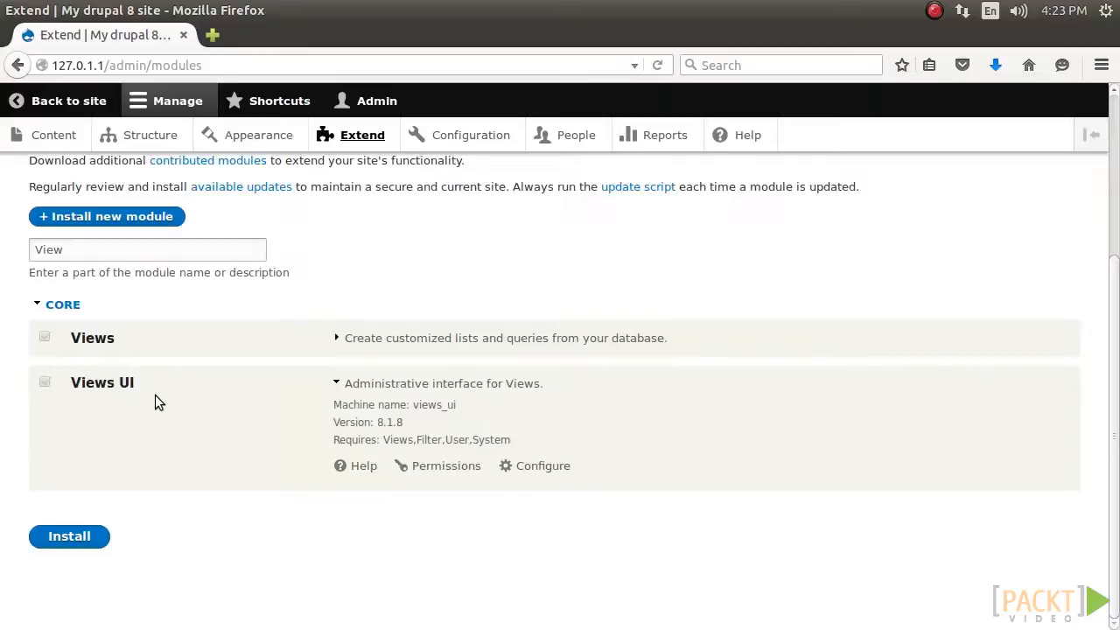
{"action": "left_click", "coordinate": [58, 101]}
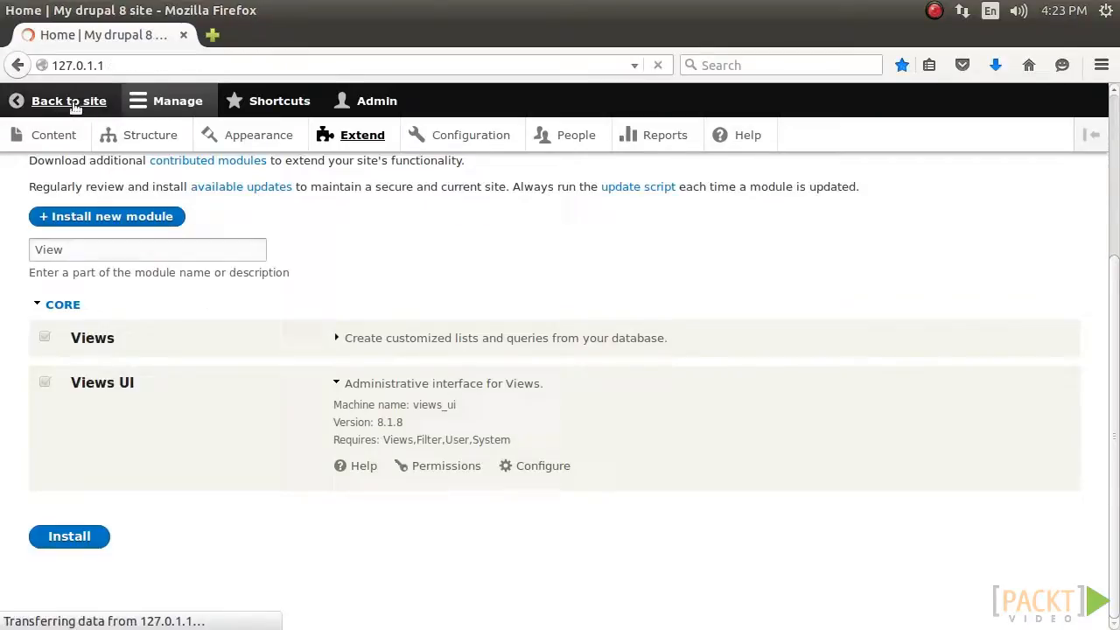
{"action": "left_click", "coordinate": [69, 101]}
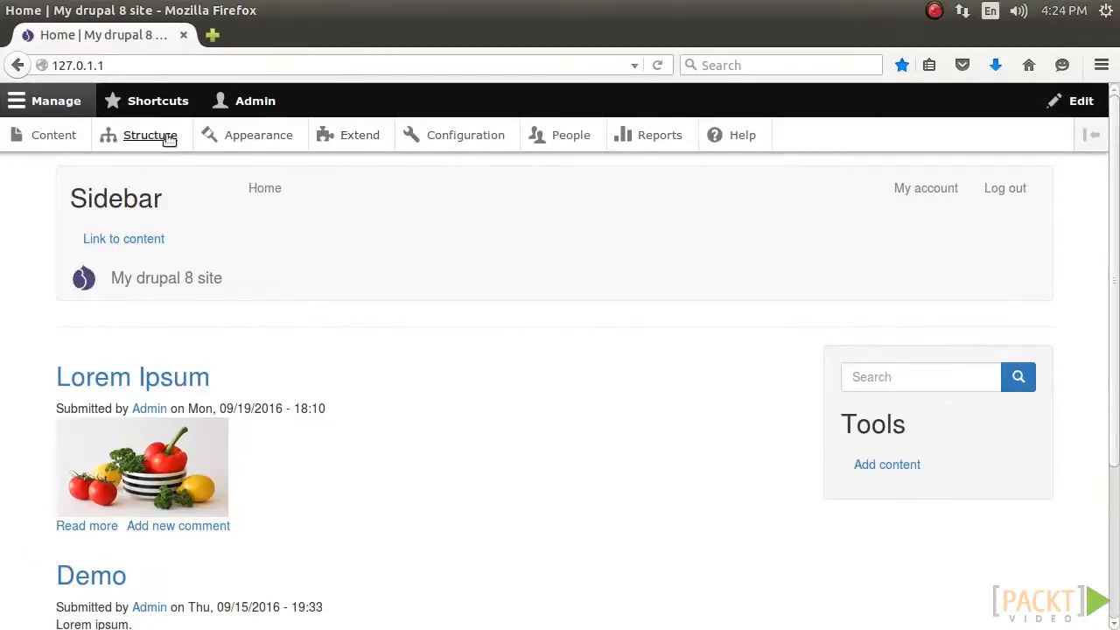
Step: Open the list of configured views and scroll through Content, Files, Frontpage and others
{"action": "left_click", "coordinate": [149, 135]}
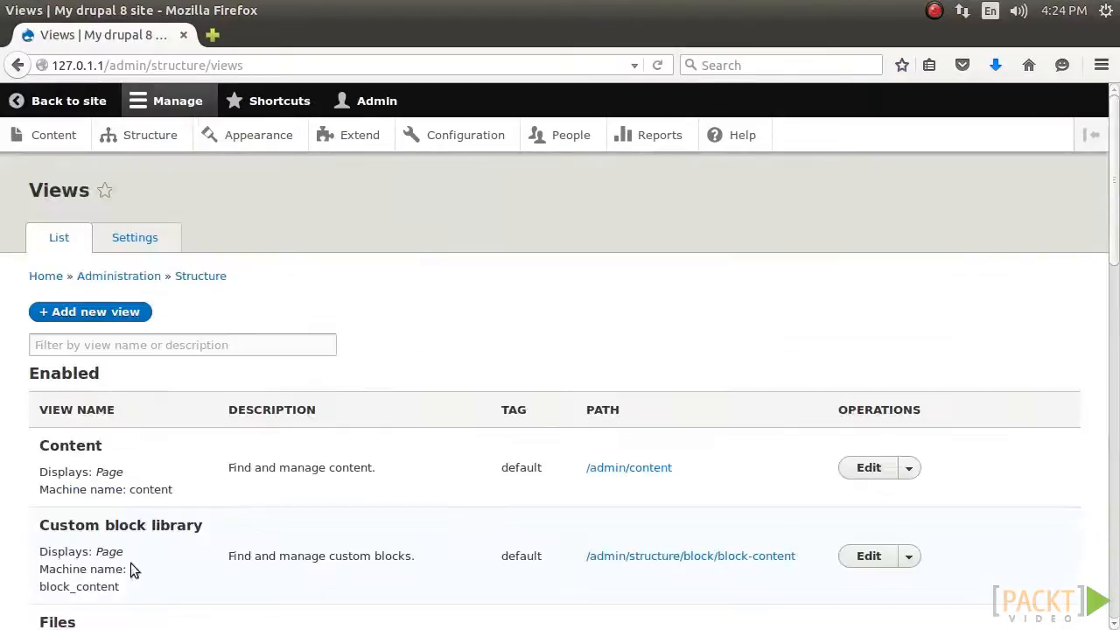
{"action": "scroll", "scroll_direction": "down", "scroll_amount": 3}
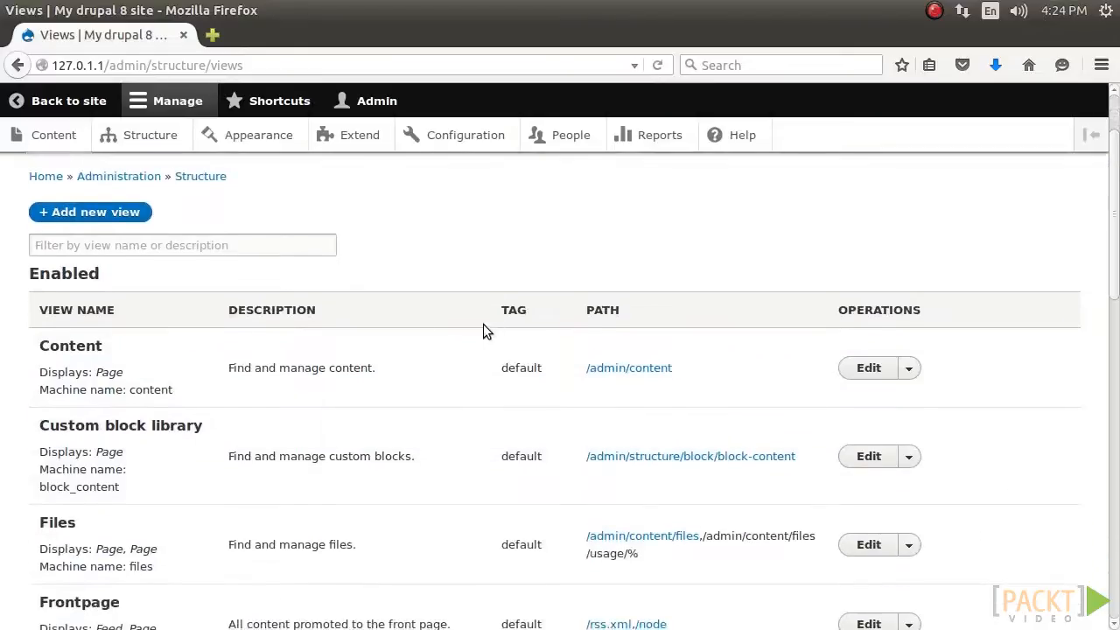
{"action": "scroll", "scroll_direction": "down", "scroll_amount": 3}
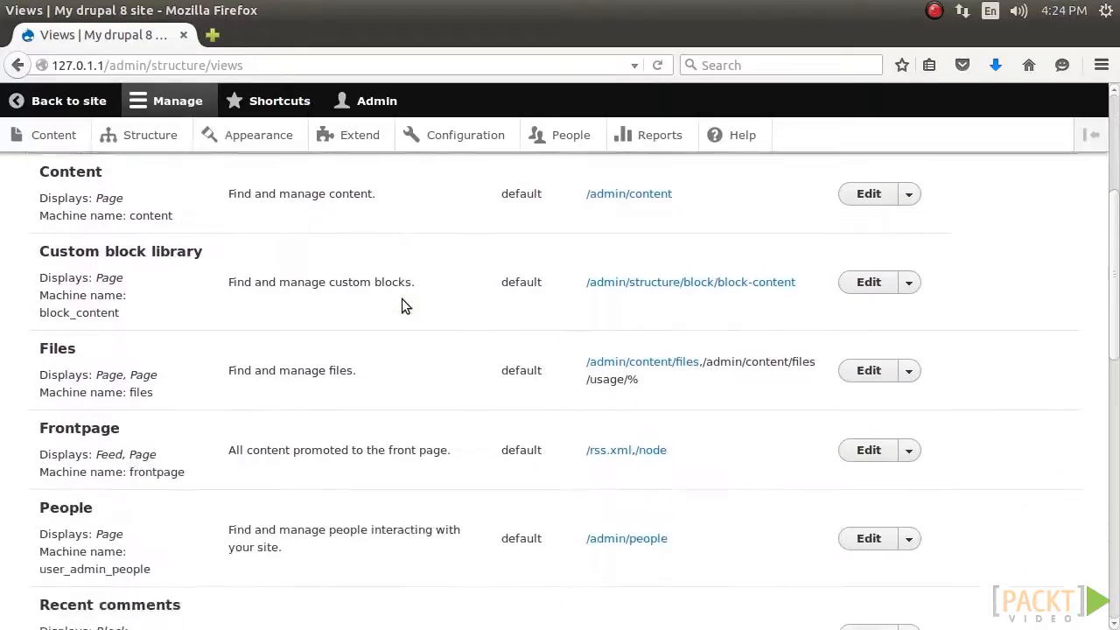
{"action": "scroll", "scroll_direction": "down", "scroll_amount": 3}
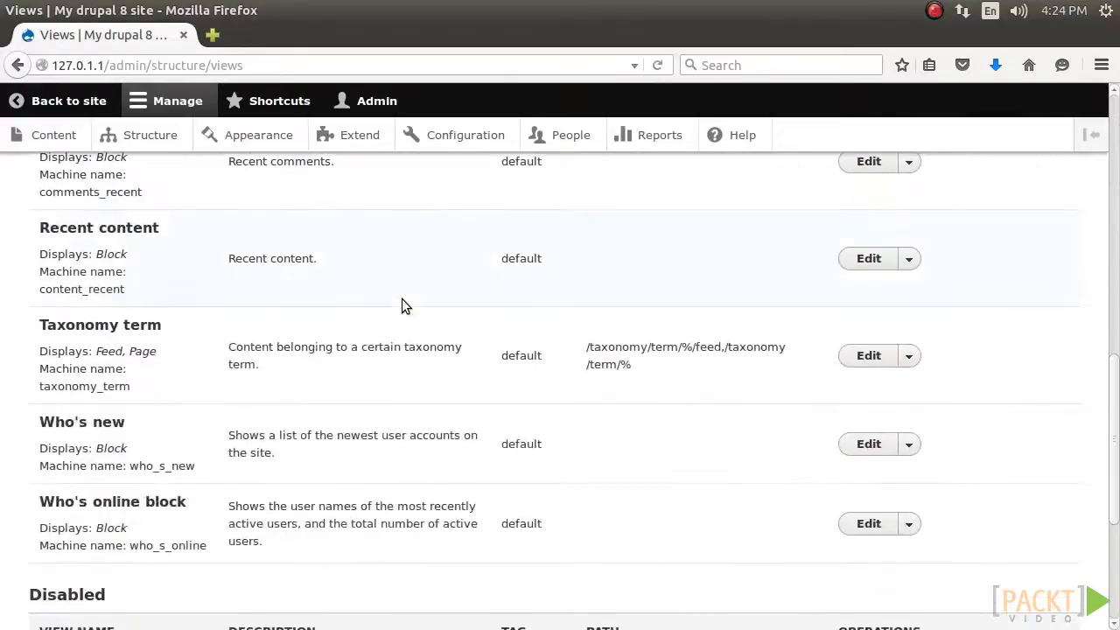
{"action": "scroll", "scroll_direction": "down", "scroll_amount": 3}
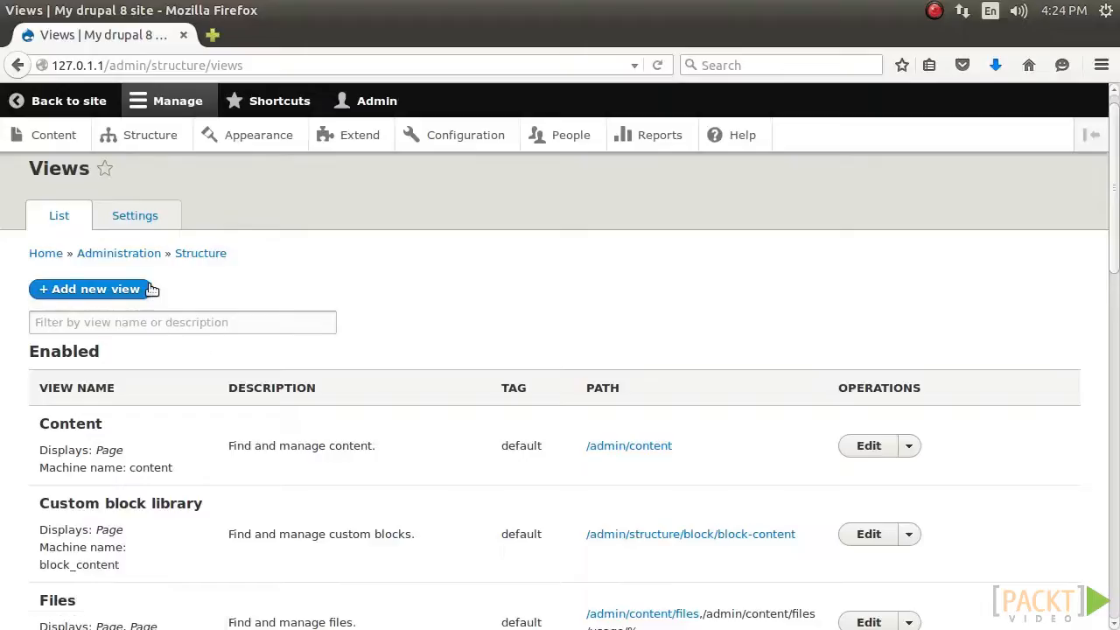
Step: Start a new view named 'Articles', giving machine name articles
{"action": "left_click", "coordinate": [89, 289]}
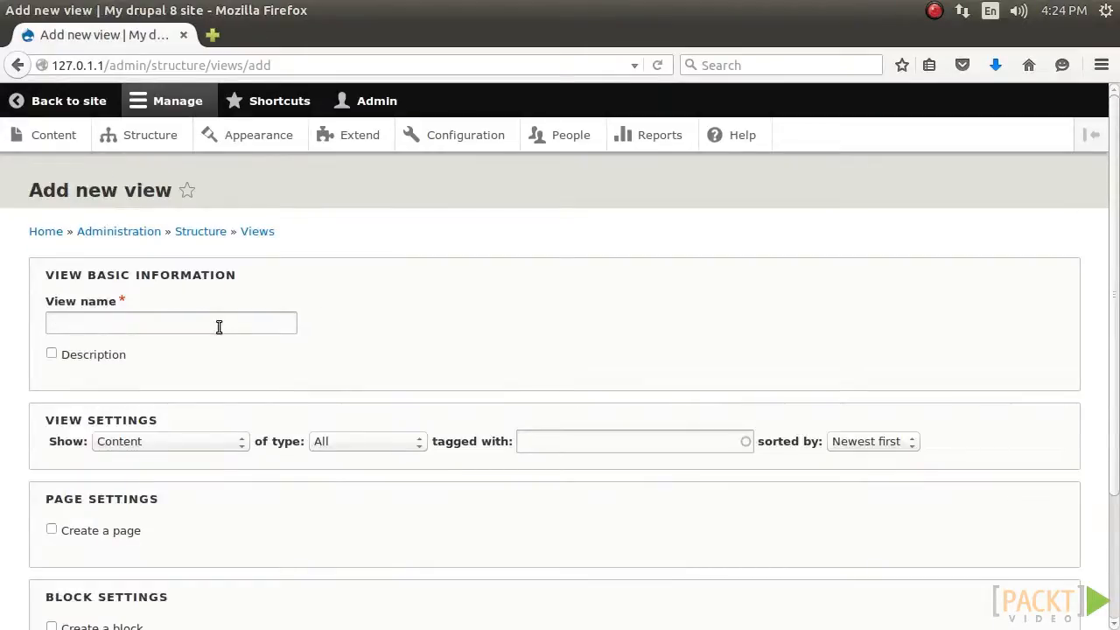
{"action": "type", "text": "Articles"}
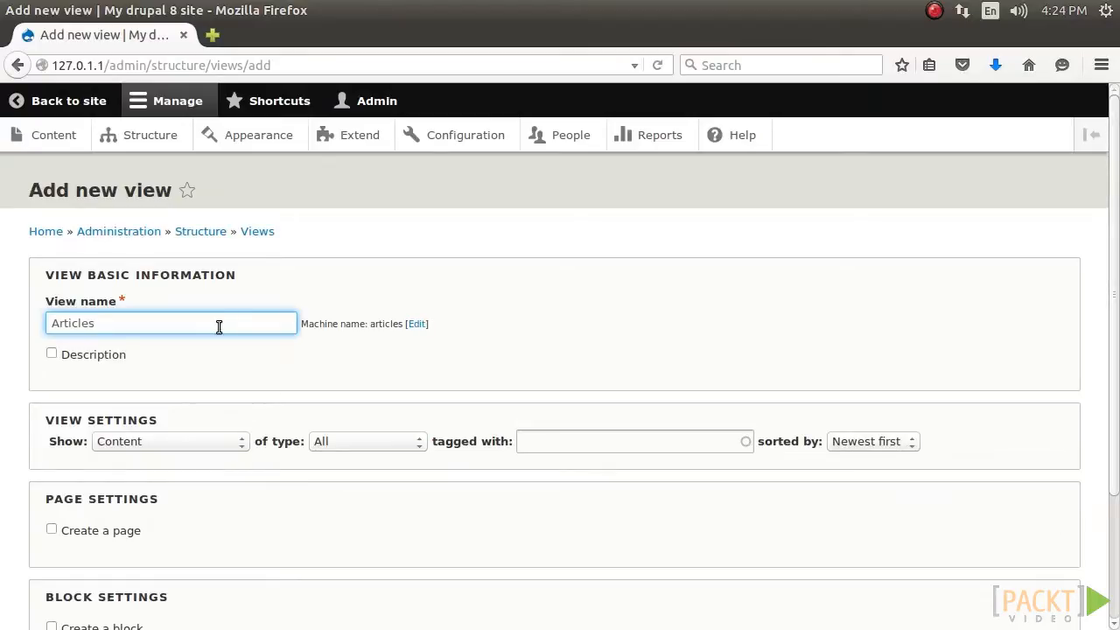
{"action": "left_click", "coordinate": [171, 322]}
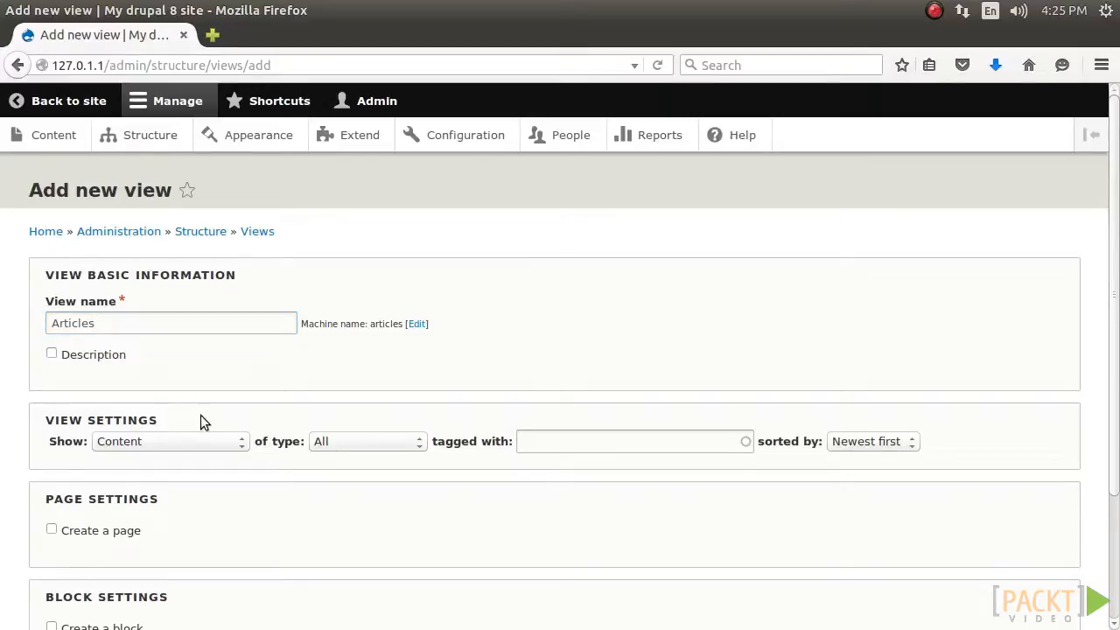
Step: Limit the view to Article content with a page display at /articles, and save
{"action": "left_click", "coordinate": [366, 391]}
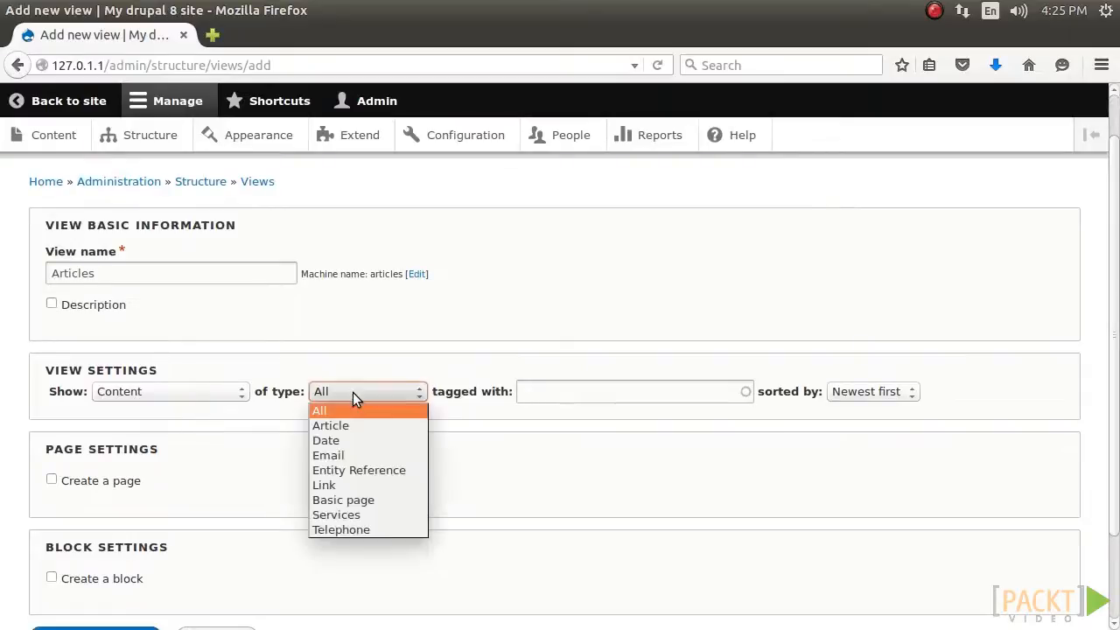
{"action": "left_click", "coordinate": [330, 425]}
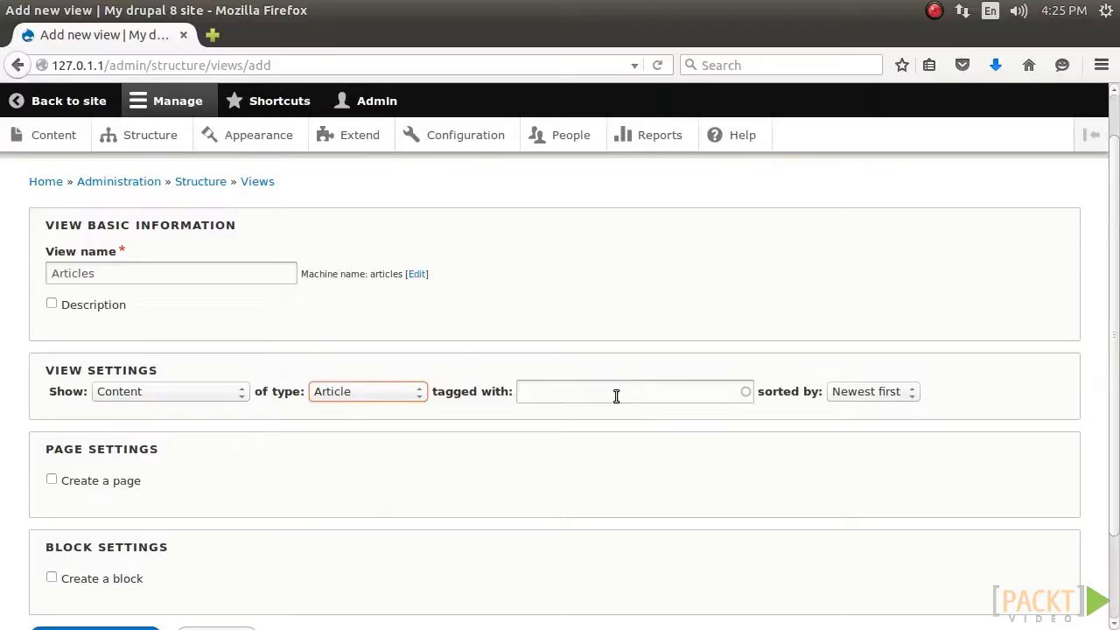
{"action": "mouse_move", "coordinate": [715, 395]}
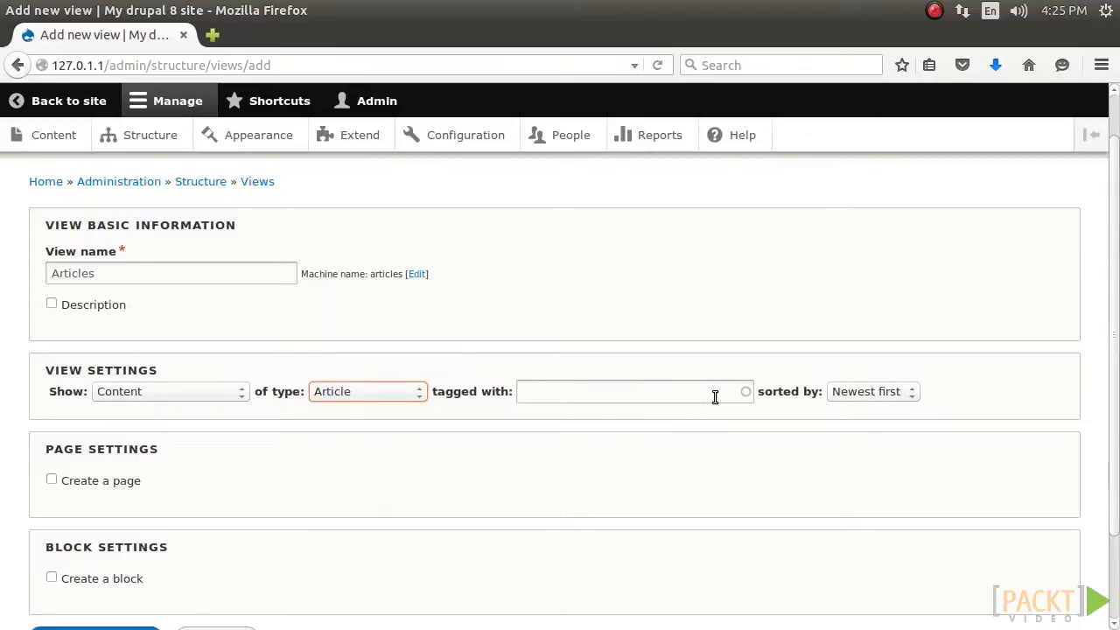
{"action": "left_click", "coordinate": [52, 479]}
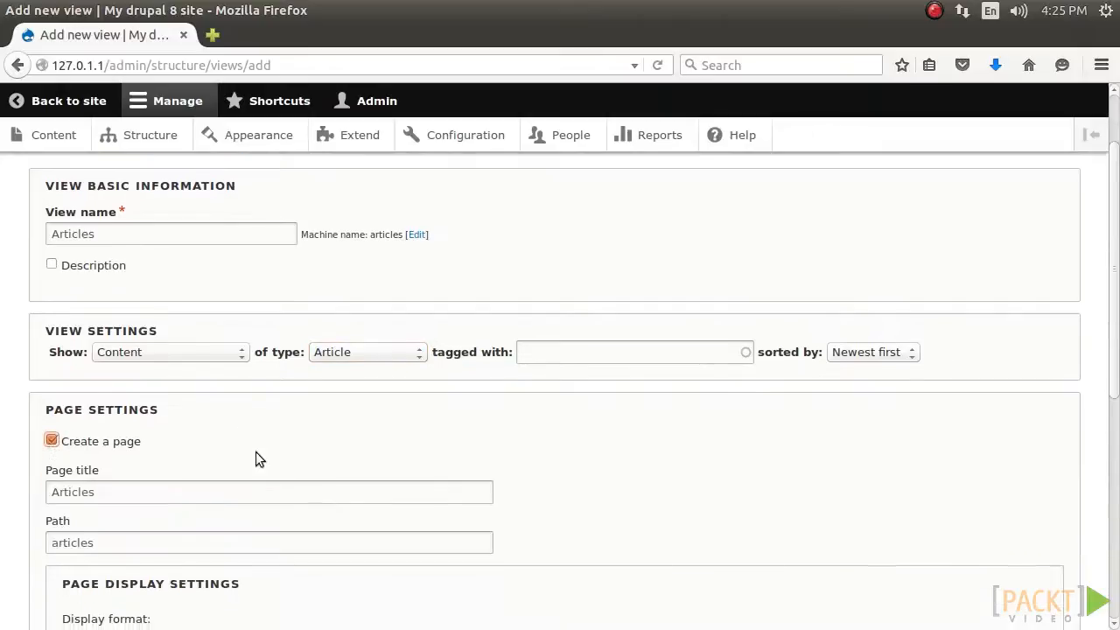
{"action": "scroll", "scroll_direction": "down", "scroll_amount": 3}
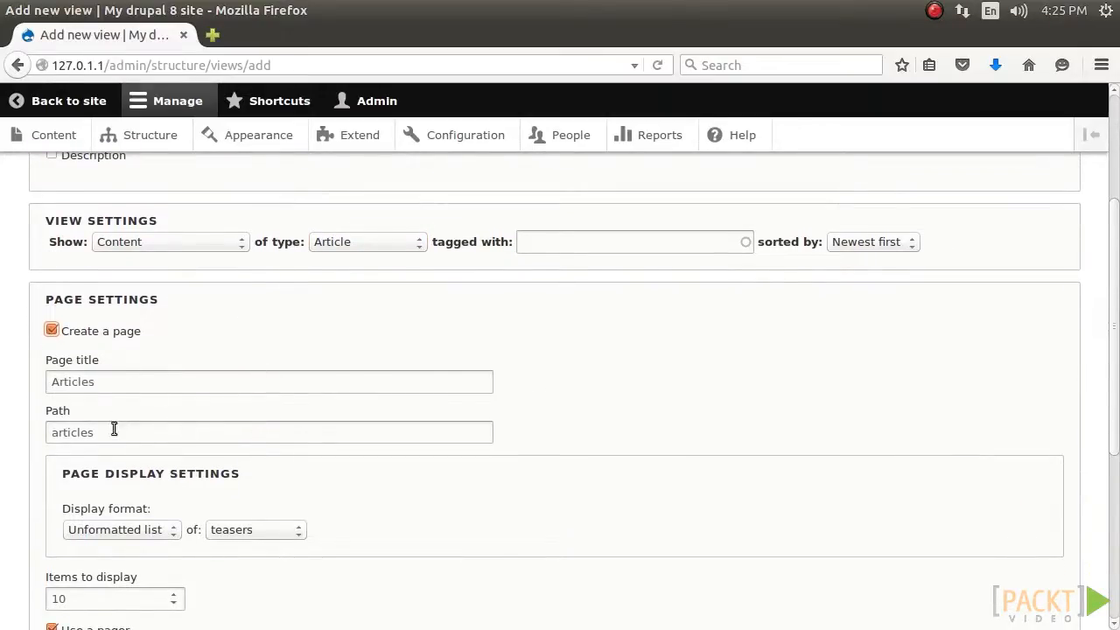
{"action": "mouse_move", "coordinate": [166, 452]}
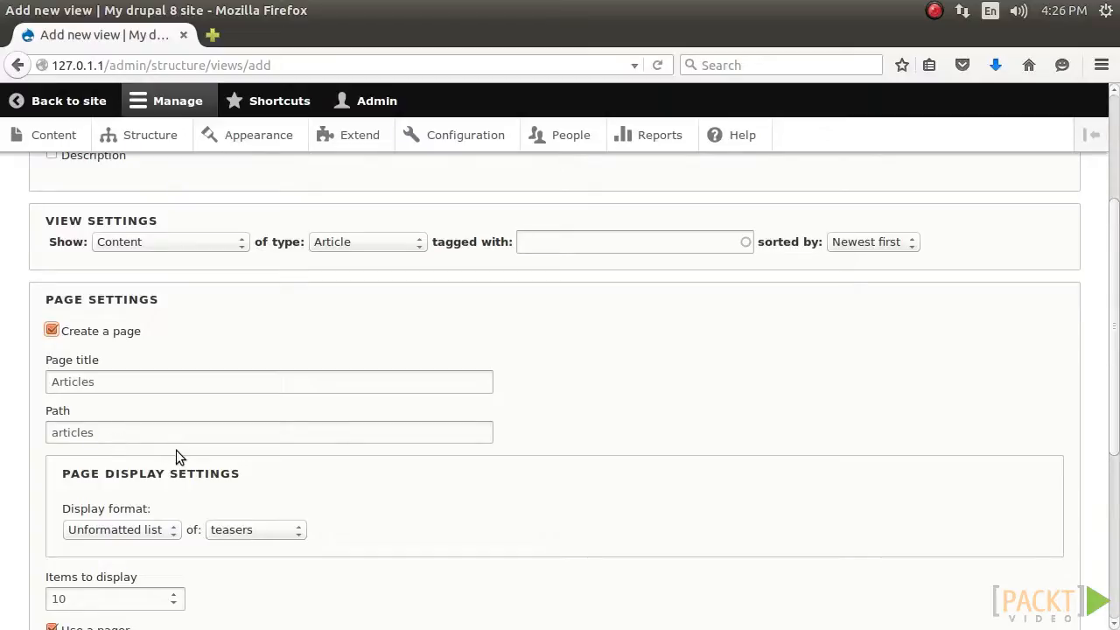
{"action": "scroll", "scroll_direction": "down", "scroll_amount": 3}
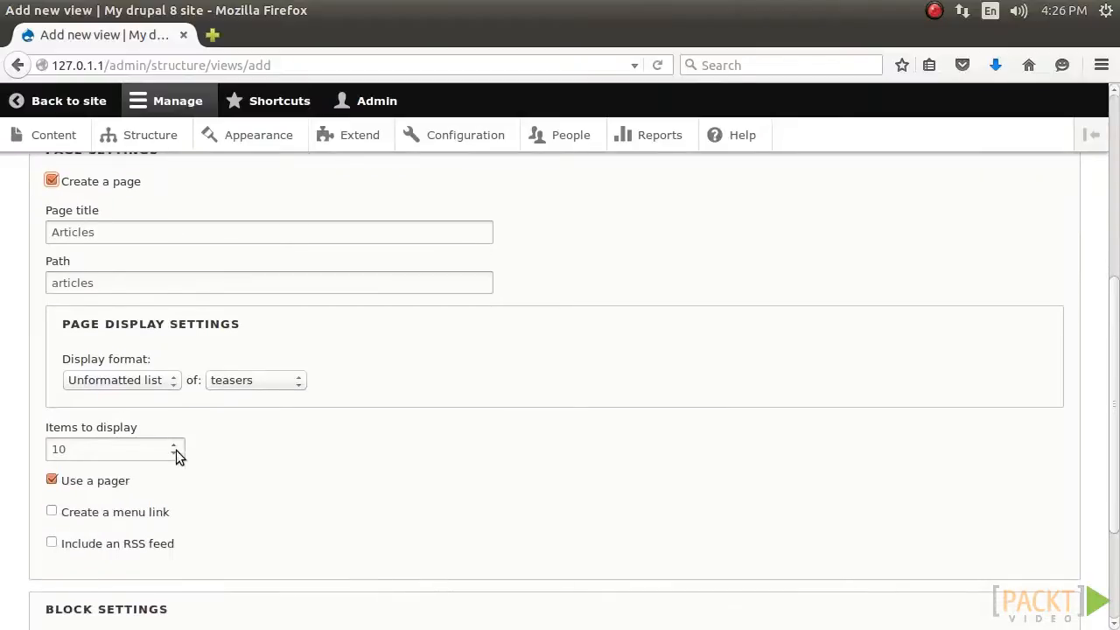
{"action": "mouse_move", "coordinate": [214, 477]}
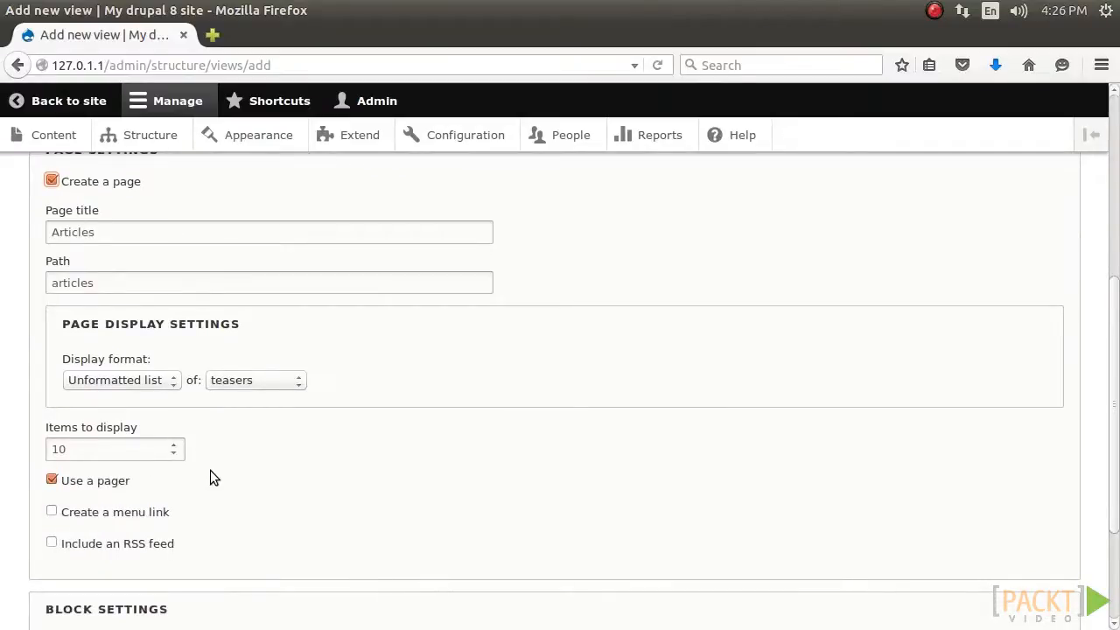
{"action": "scroll", "scroll_direction": "down", "scroll_amount": 3}
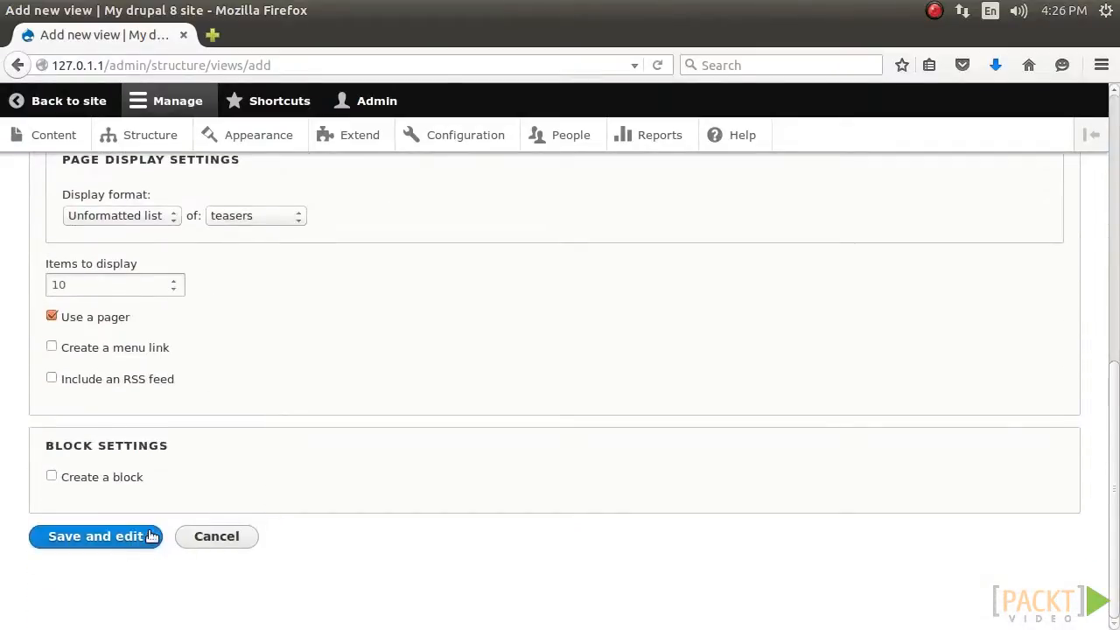
{"action": "left_click", "coordinate": [96, 535]}
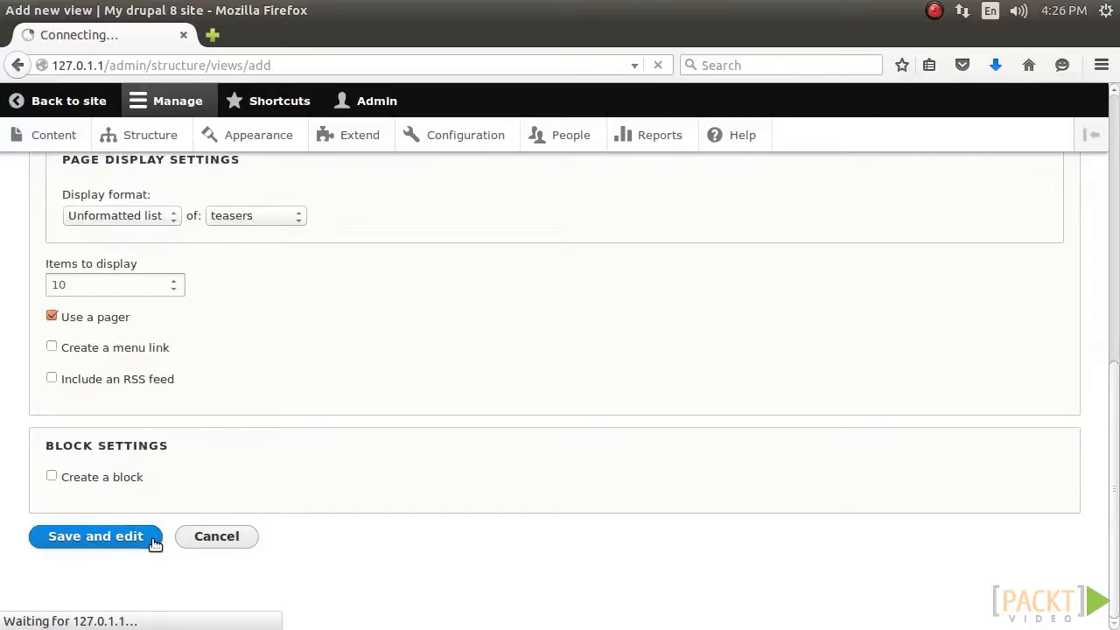
{"action": "left_click", "coordinate": [94, 535]}
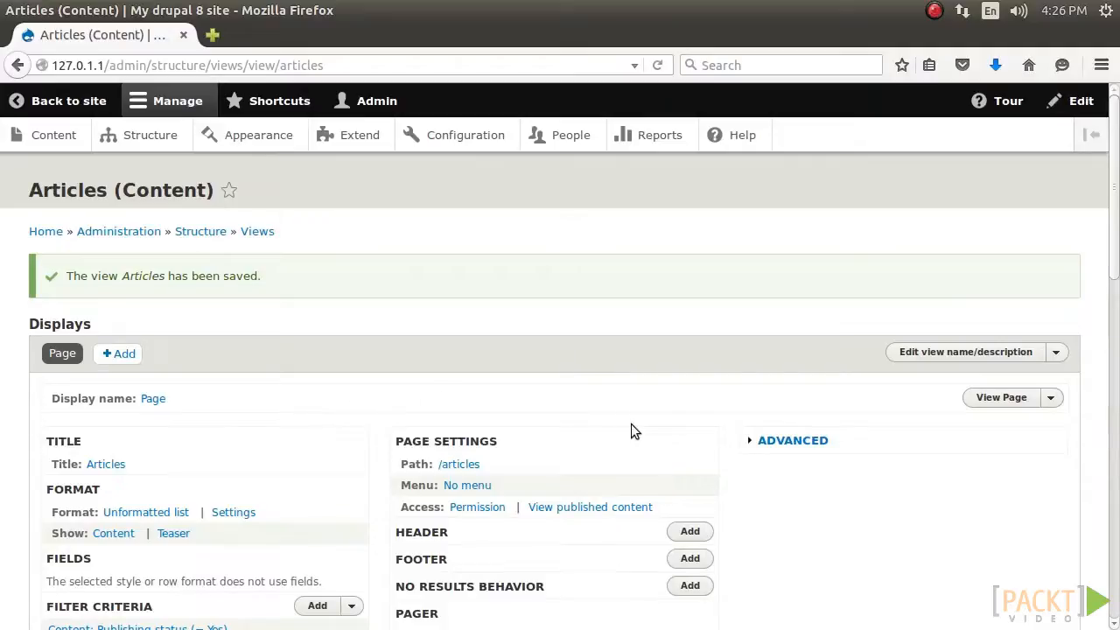
{"action": "mouse_move", "coordinate": [636, 423]}
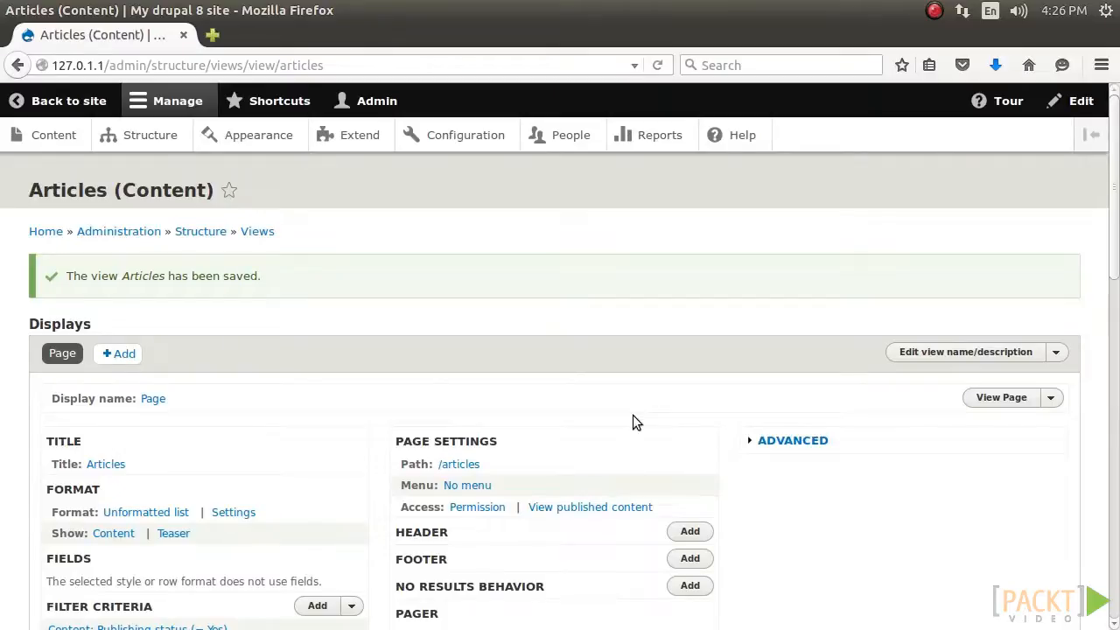
Step: Open the 'No menu' menu item settings under the Articles page settings
{"action": "scroll", "scroll_direction": "down", "scroll_amount": 3}
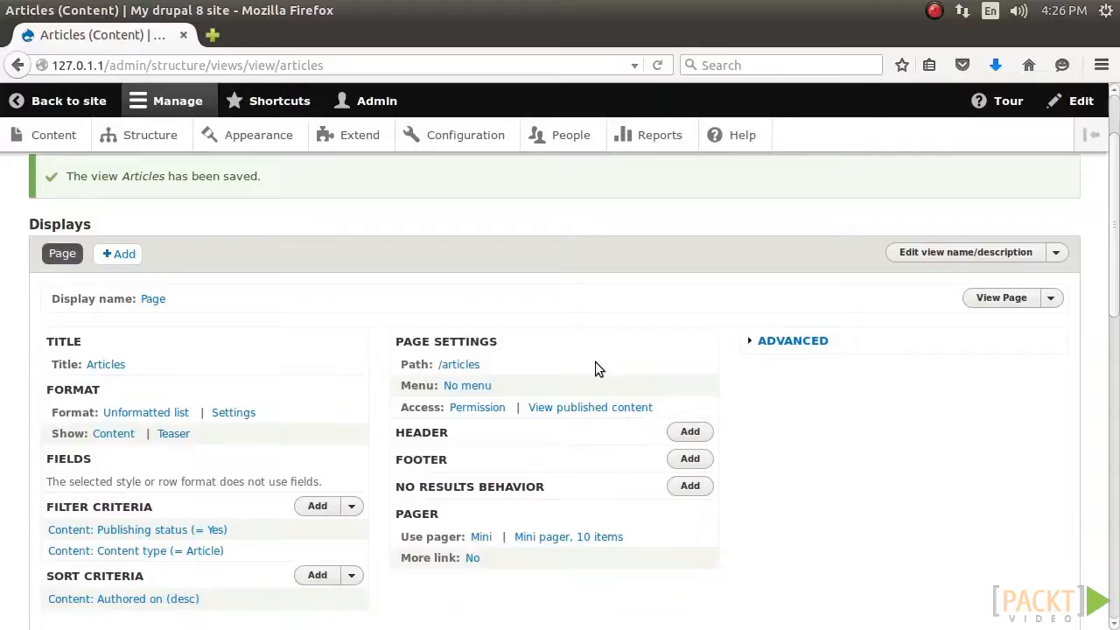
{"action": "mouse_move", "coordinate": [553, 361]}
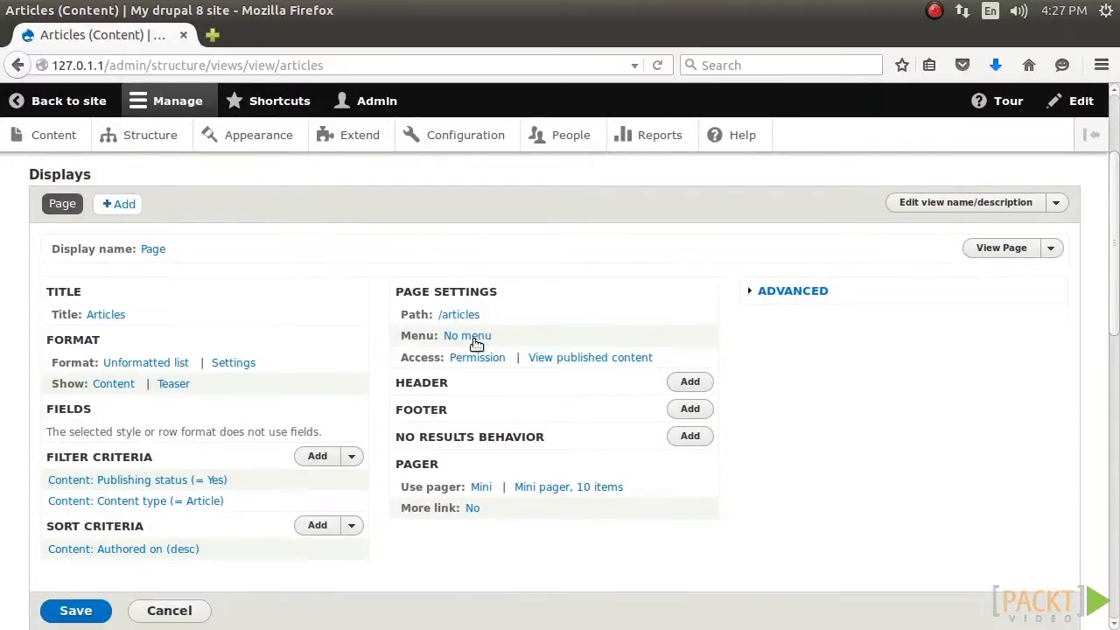
{"action": "mouse_move", "coordinate": [467, 335]}
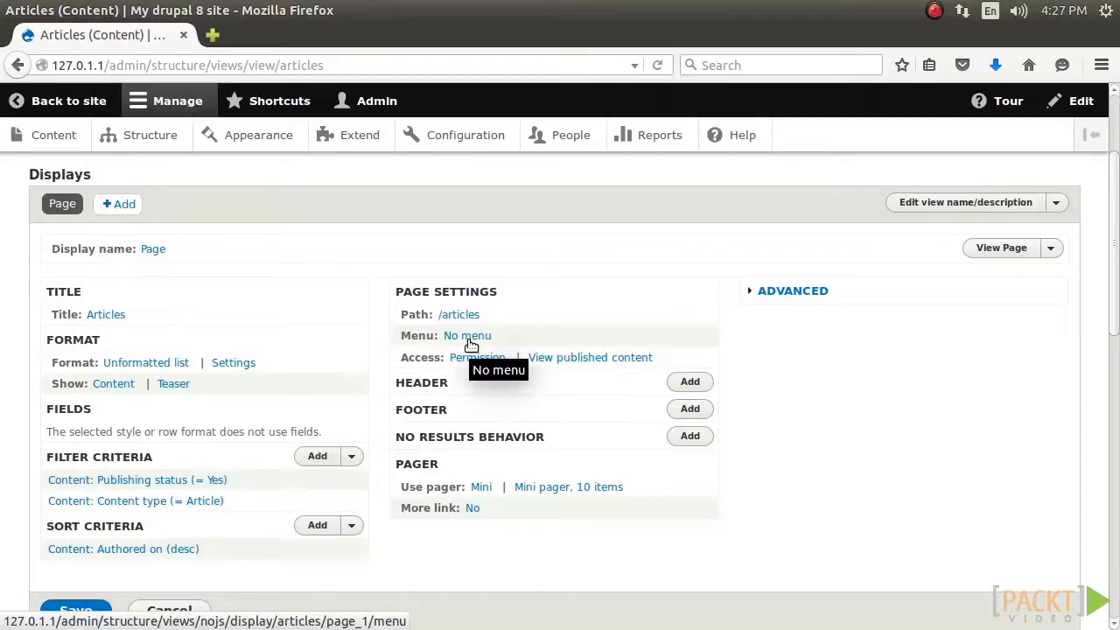
{"action": "mouse_move", "coordinate": [602, 281]}
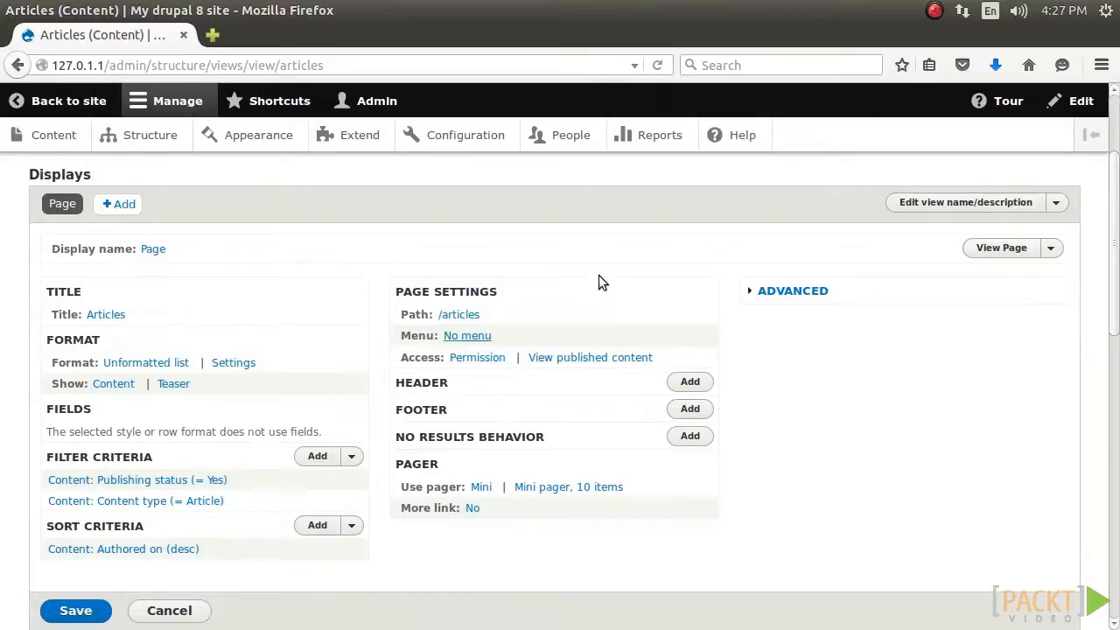
{"action": "left_click", "coordinate": [467, 335]}
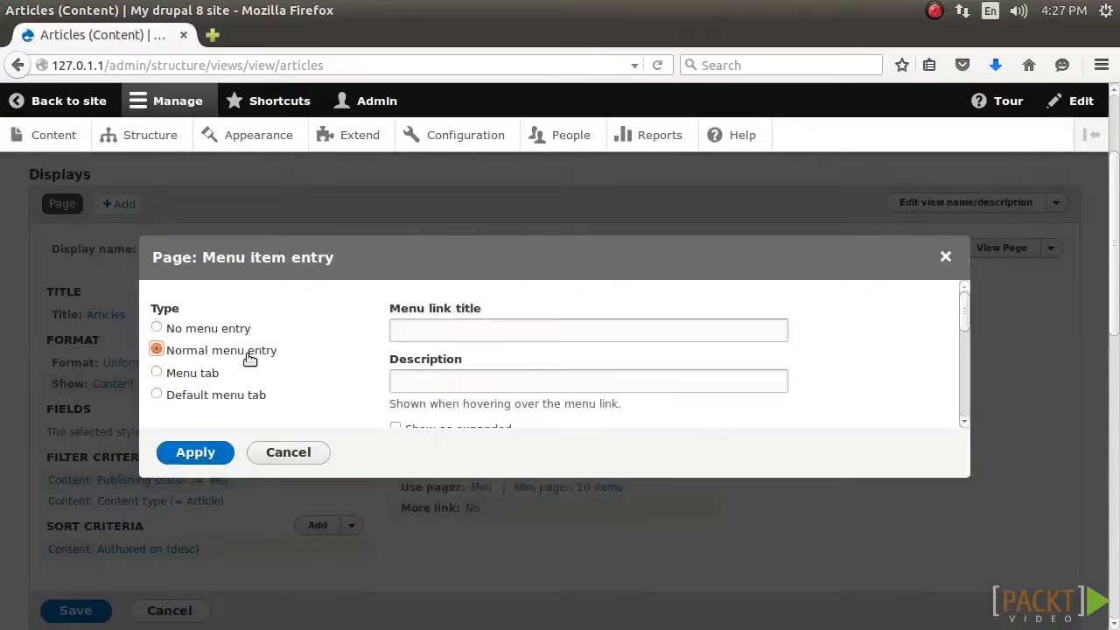
{"action": "mouse_move", "coordinate": [365, 330]}
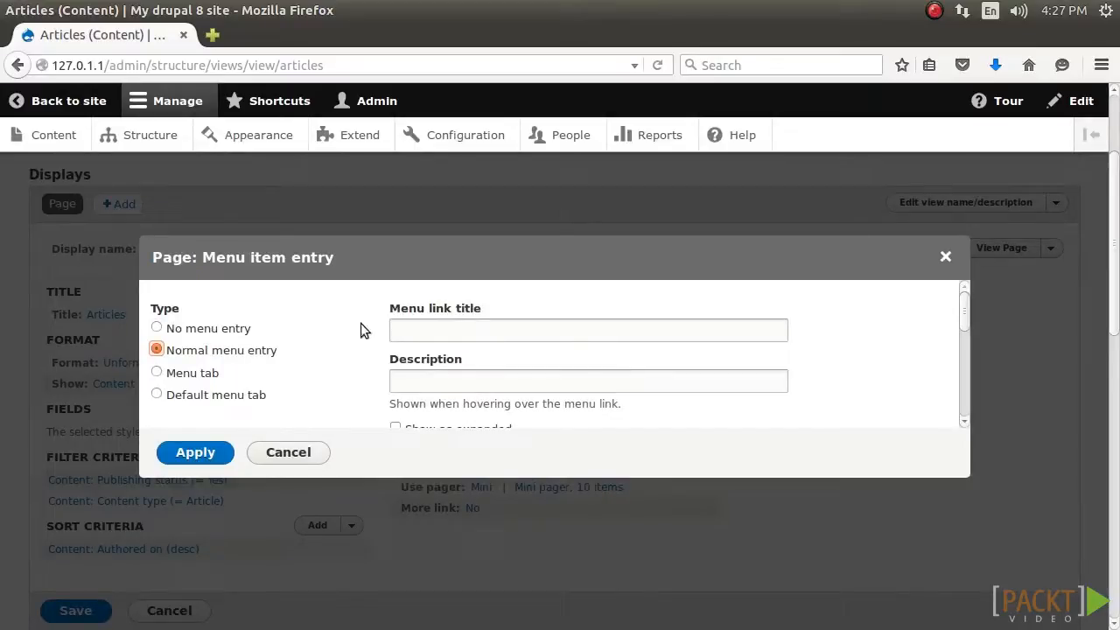
Step: Apply a normal menu entry 'Articles', described 'View all articles', under Main navigation
{"action": "type", "text": "Artic"}
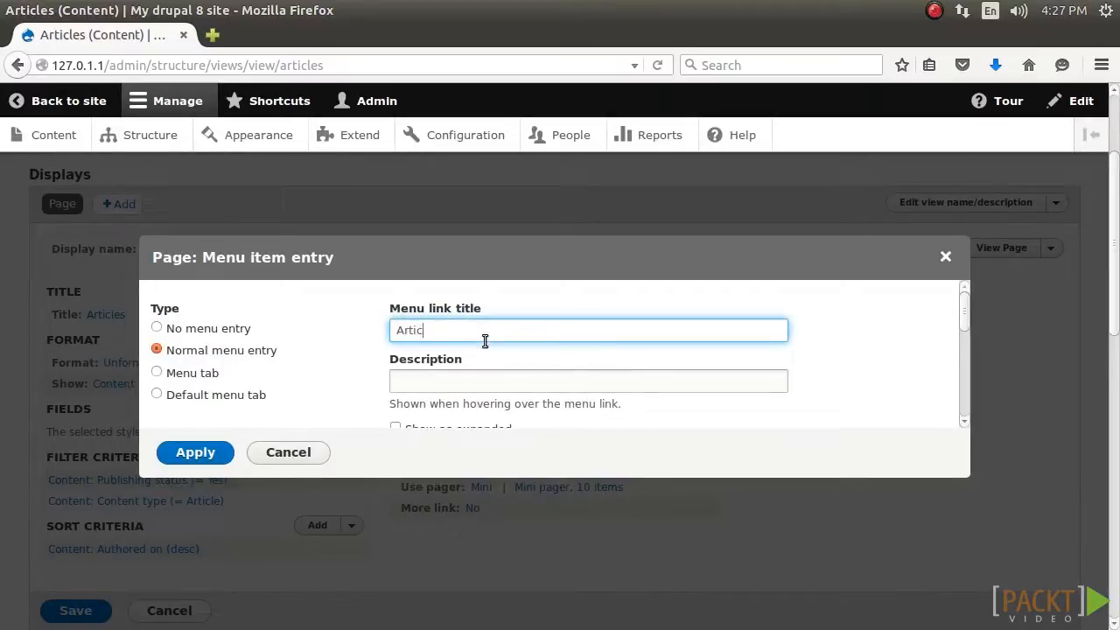
{"action": "type", "text": "View all articles"}
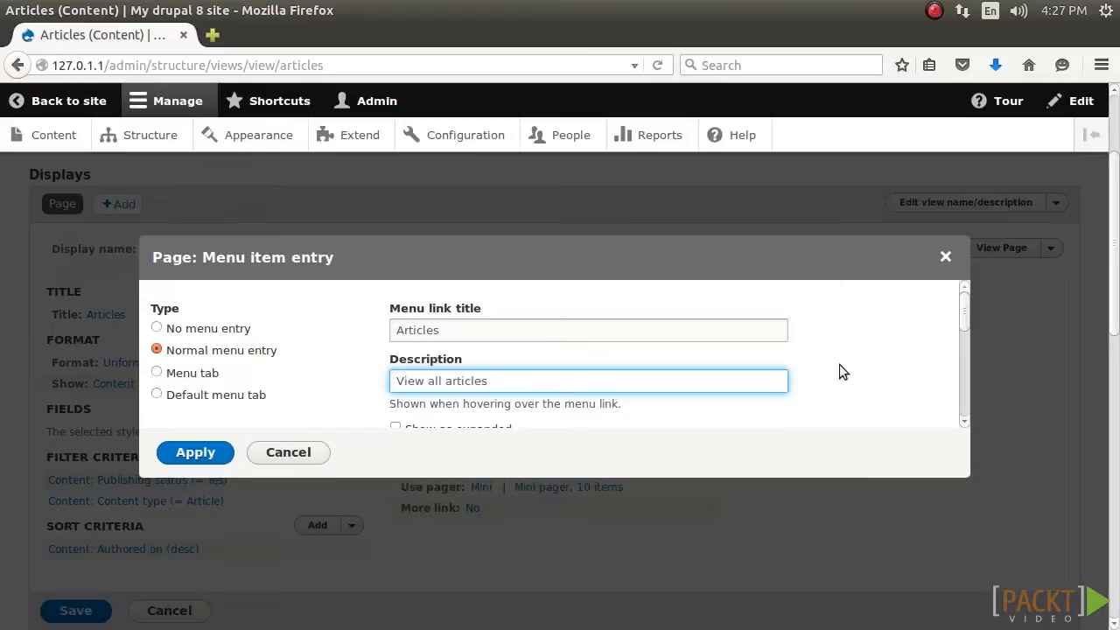
{"action": "scroll", "scroll_direction": "down", "scroll_amount": 3}
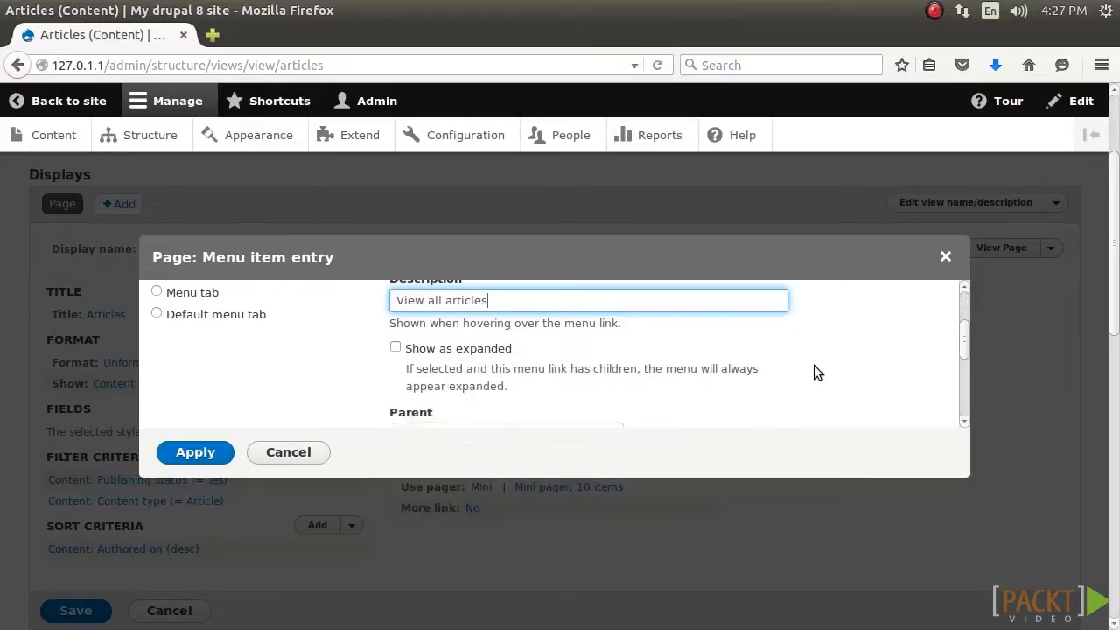
{"action": "scroll", "scroll_direction": "down", "scroll_amount": 3}
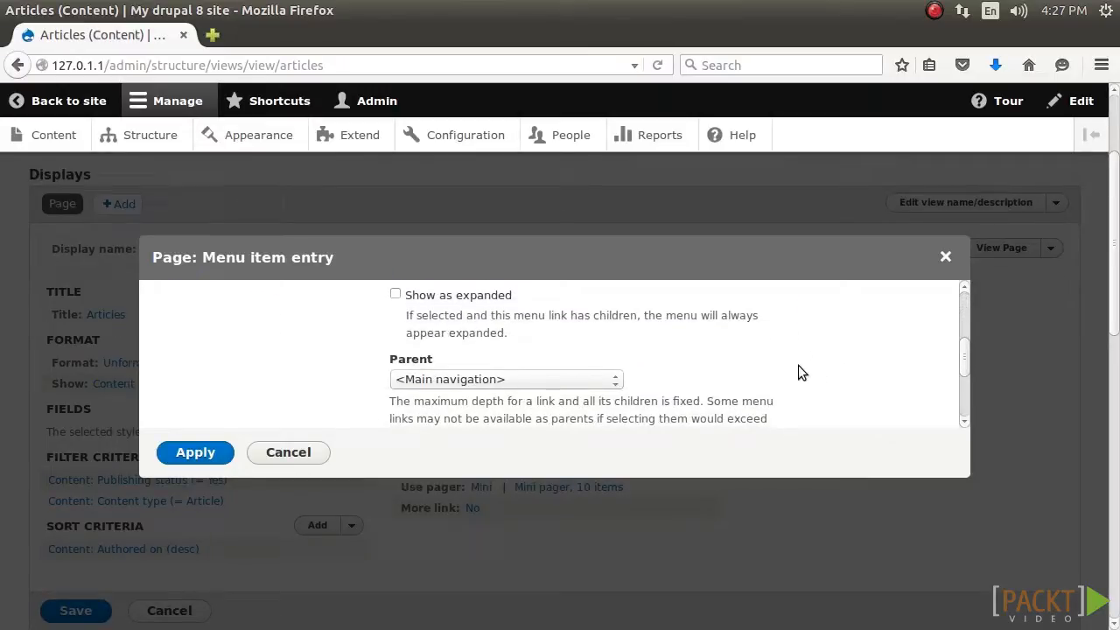
{"action": "mouse_move", "coordinate": [782, 372]}
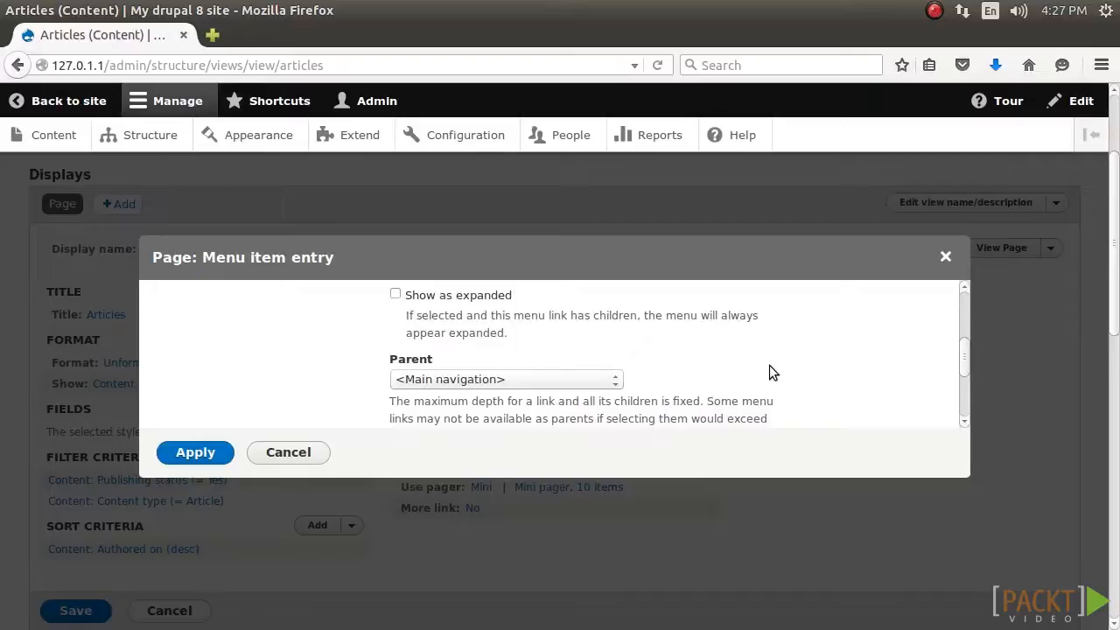
{"action": "scroll", "scroll_direction": "down", "scroll_amount": 3}
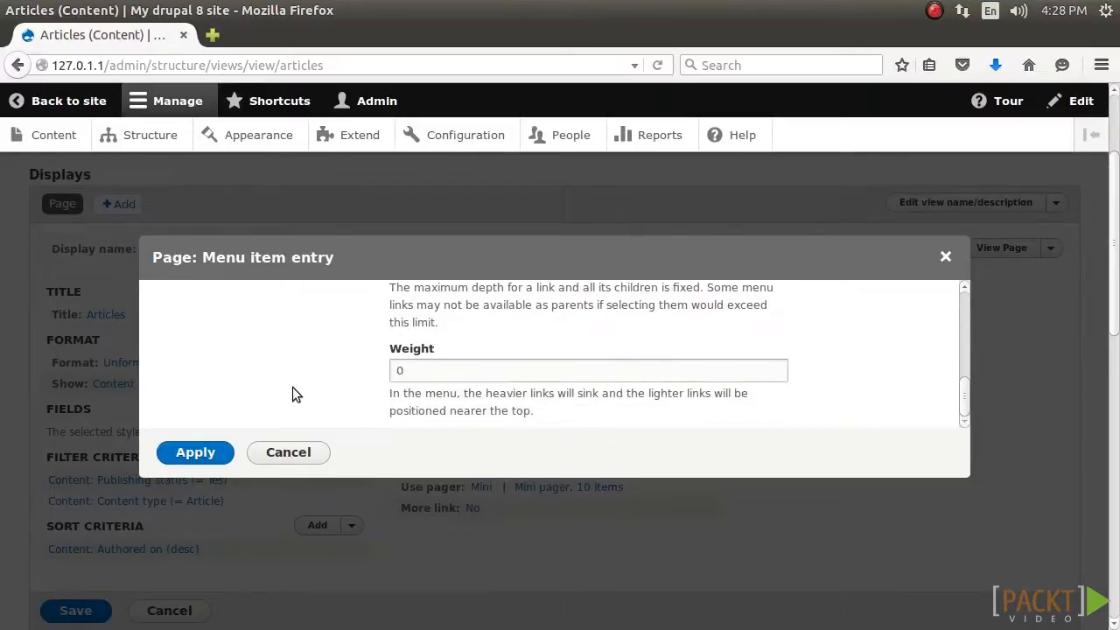
{"action": "mouse_move", "coordinate": [195, 452]}
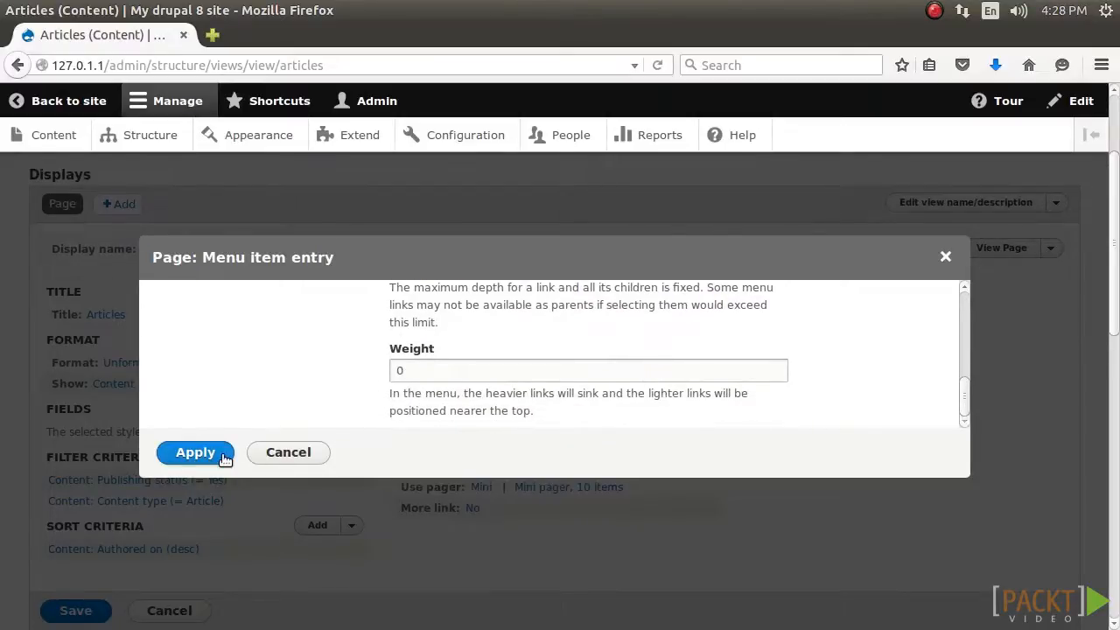
{"action": "left_click", "coordinate": [195, 452]}
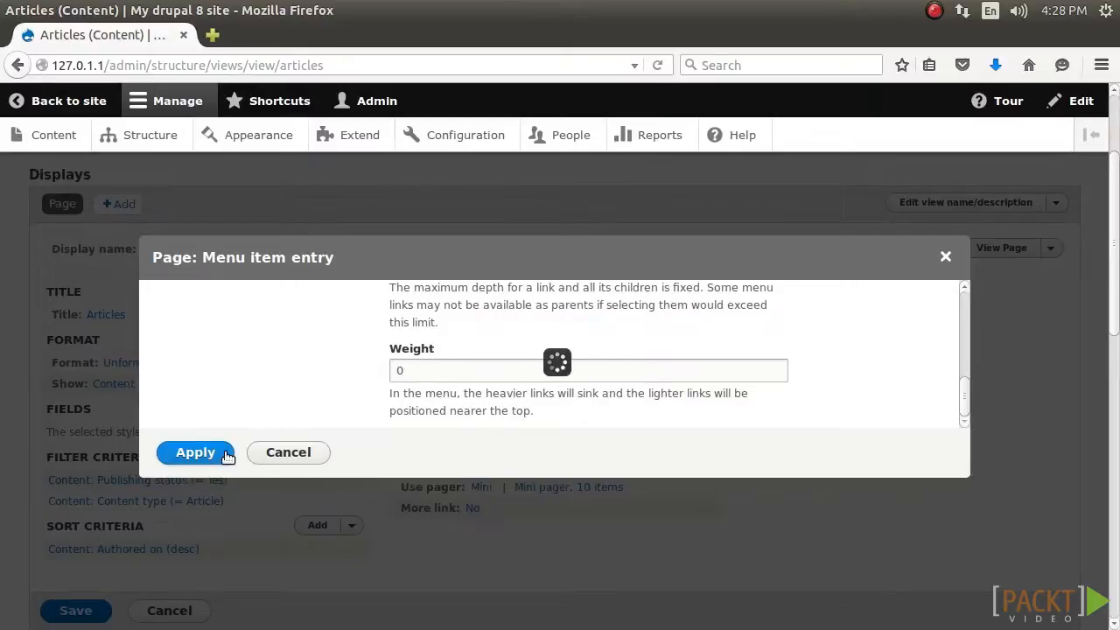
Step: Browse the Drupal.org core initiatives page and scroll through its initiatives list
{"action": "left_click", "coordinate": [195, 452]}
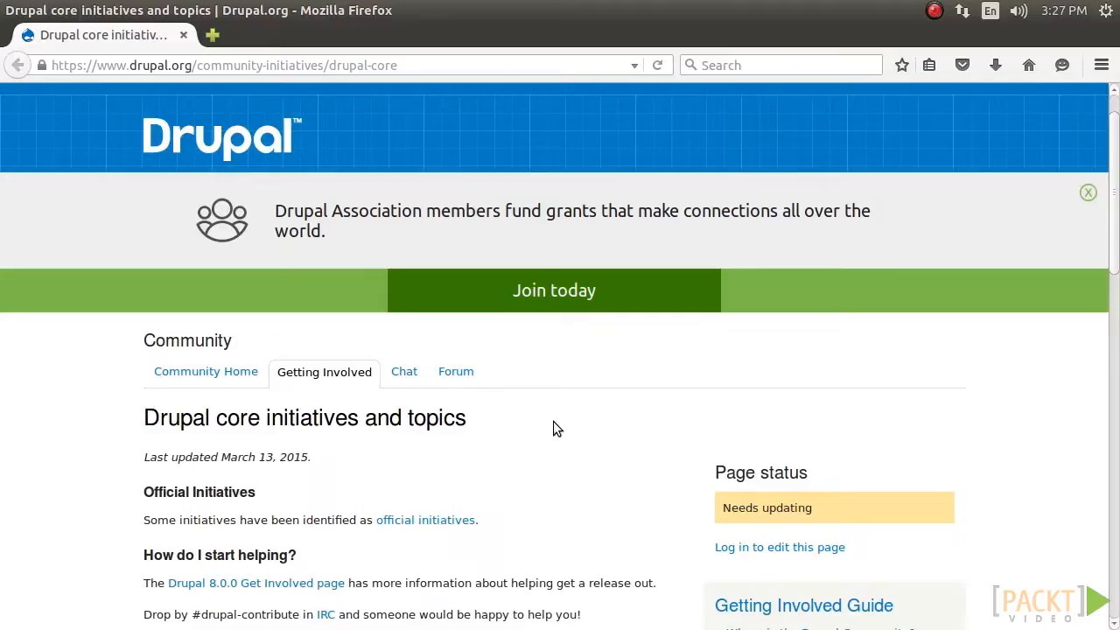
{"action": "scroll", "scroll_direction": "down", "scroll_amount": 3}
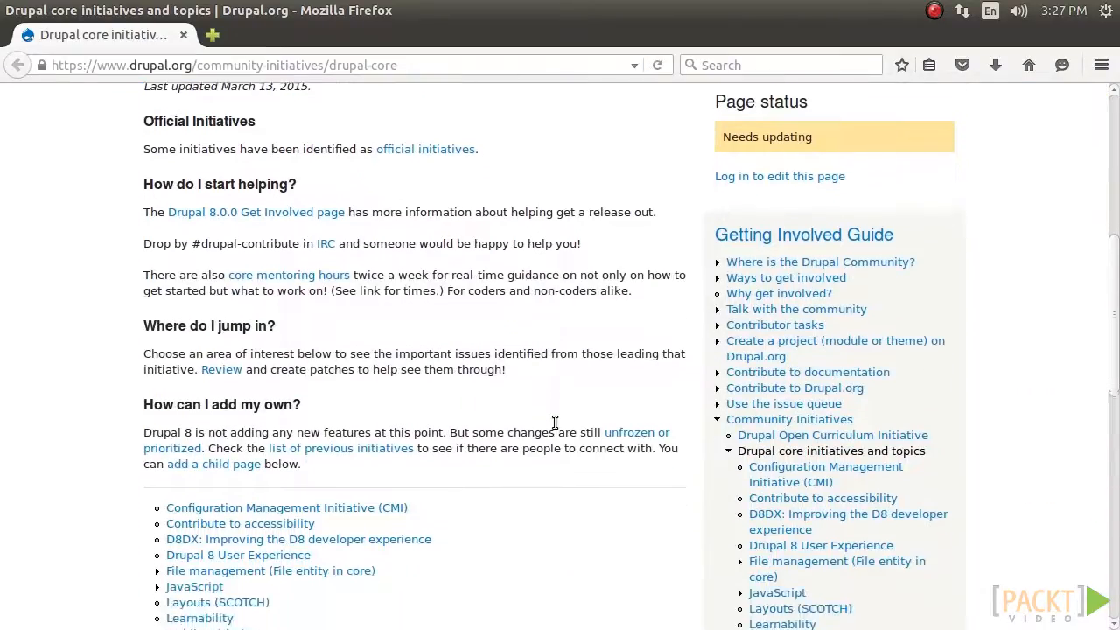
{"action": "scroll", "scroll_direction": "down", "scroll_amount": 3}
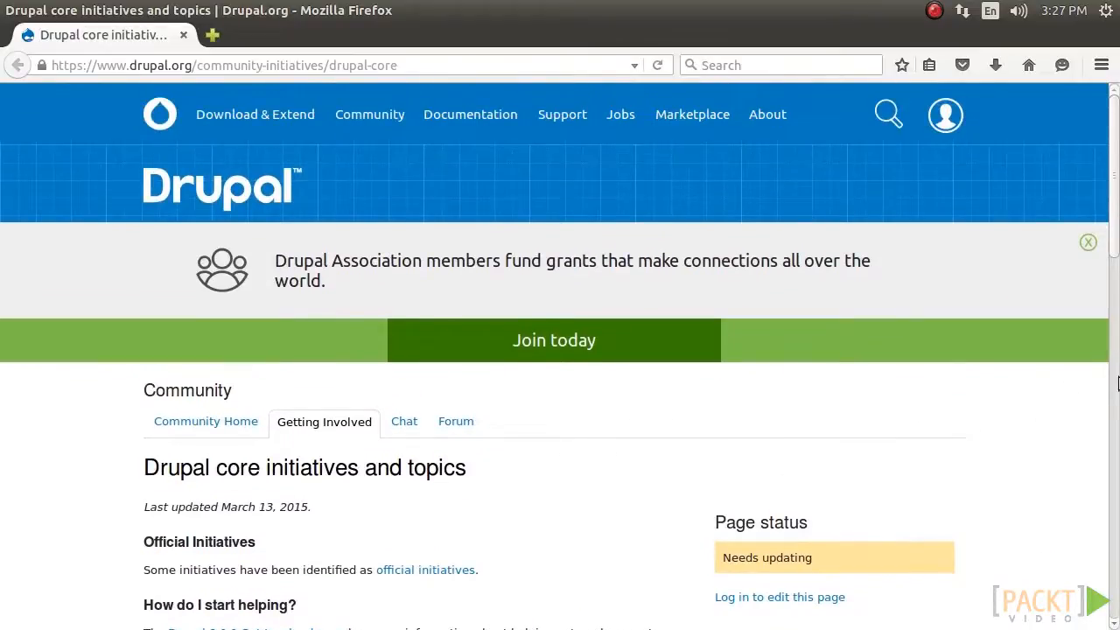
Step: Open the Views in Drupal Core (VDC) initiative from the initiatives list
{"action": "left_click", "coordinate": [211, 35]}
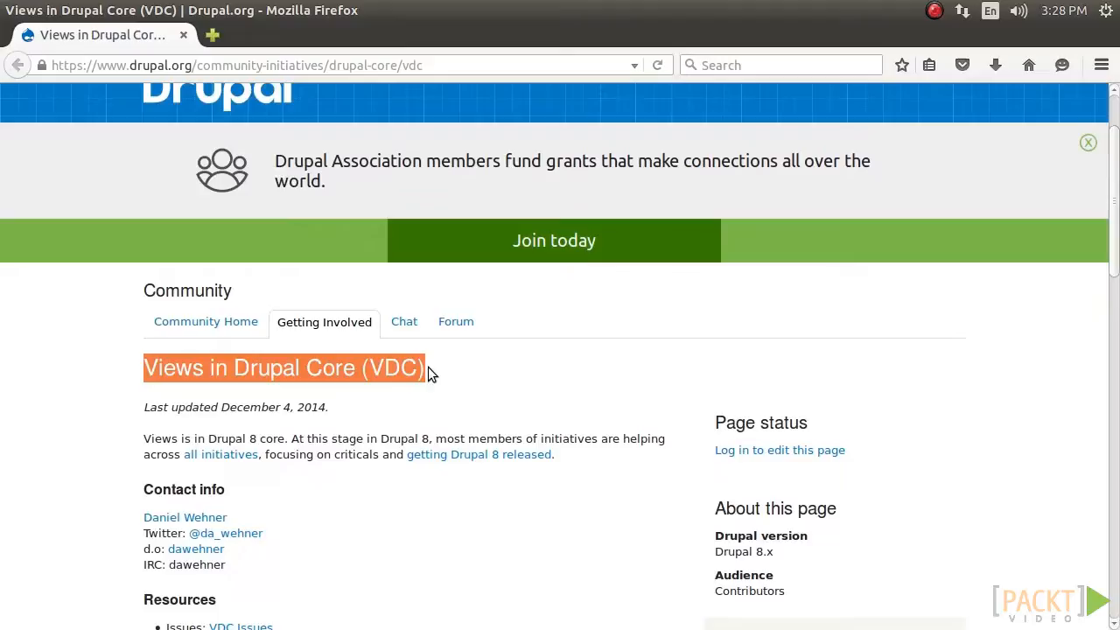
{"action": "mouse_move", "coordinate": [477, 389]}
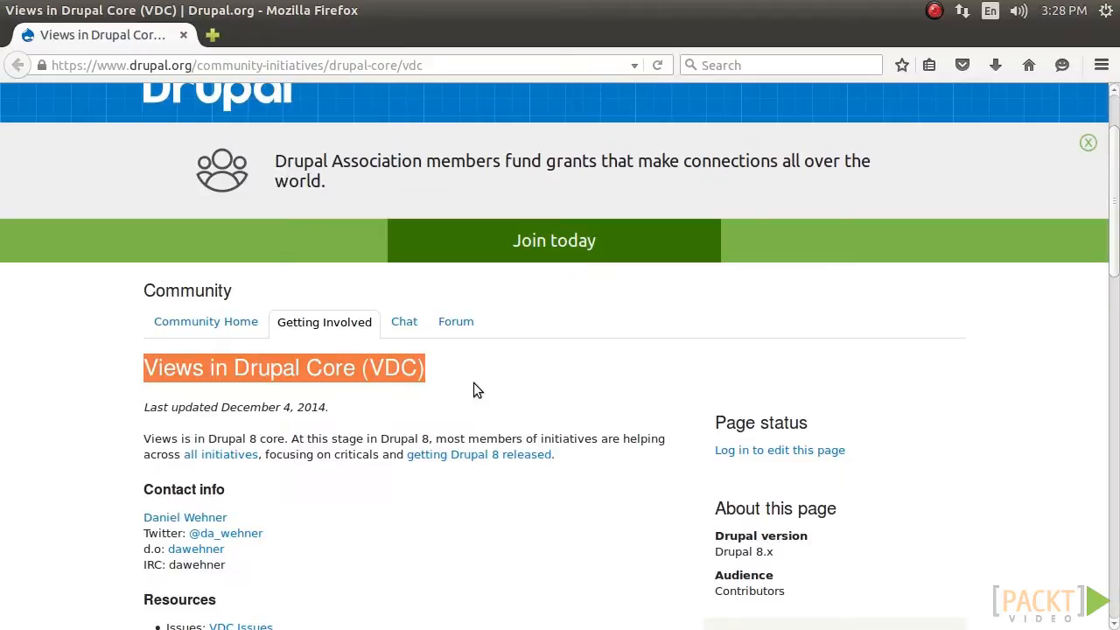